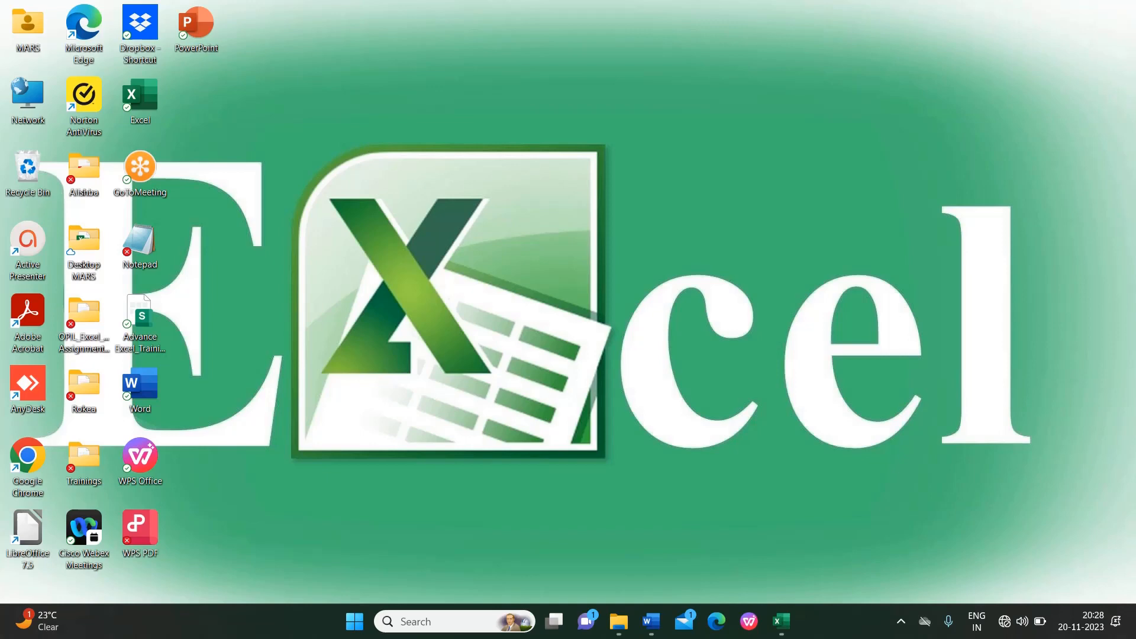
pyautogui.moveTo(653, 306)
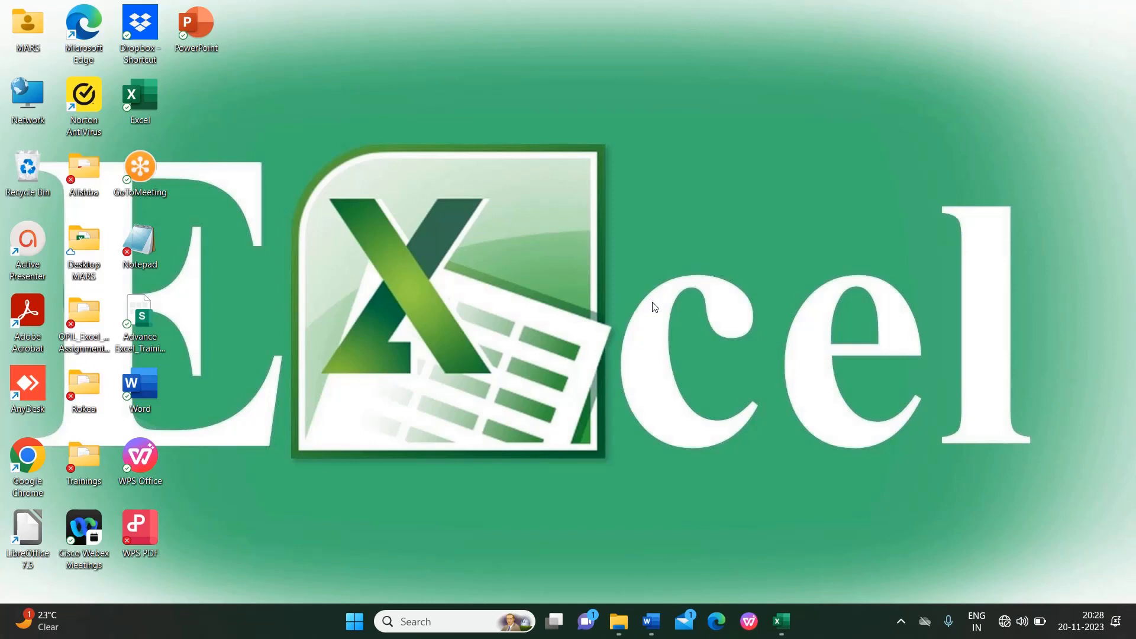
pyautogui.moveTo(663, 396)
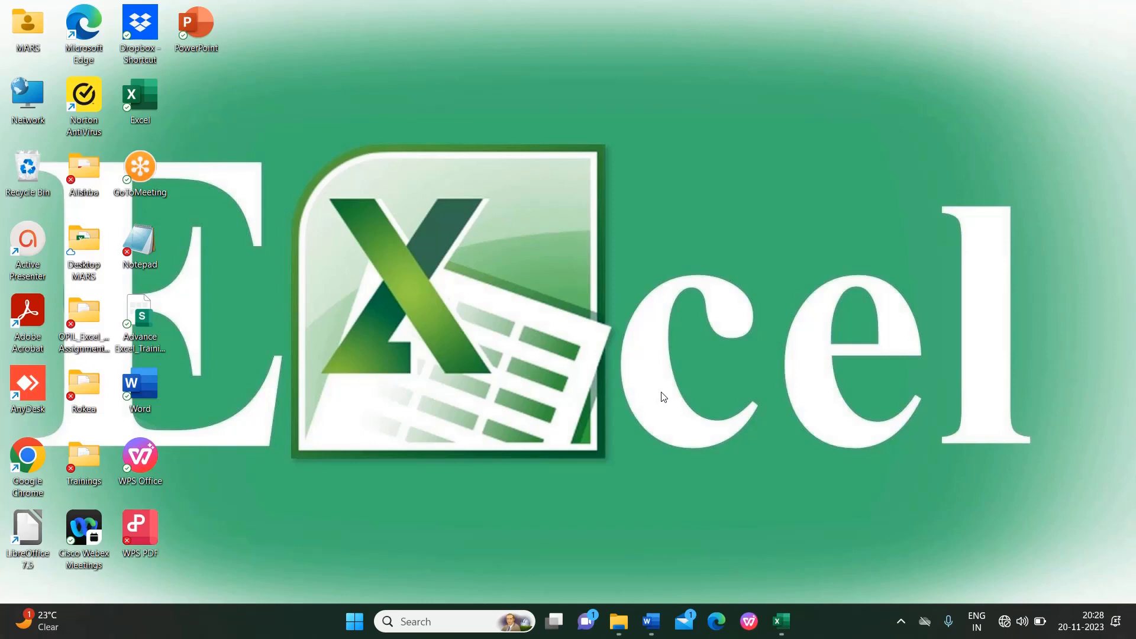
pyautogui.moveTo(553, 284)
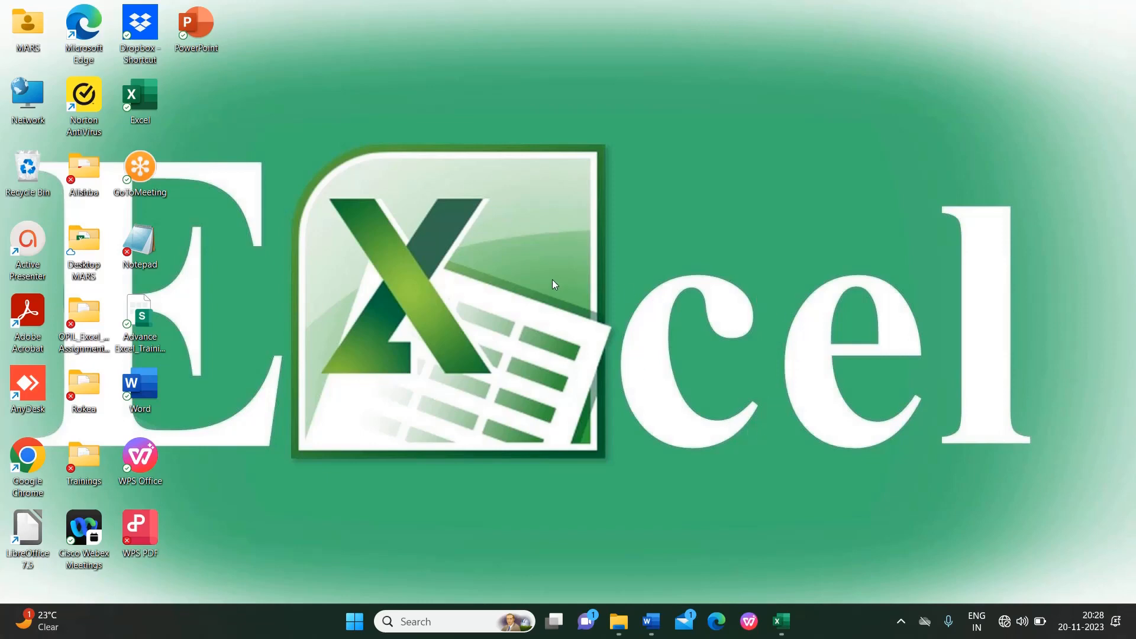
pyautogui.moveTo(696, 213)
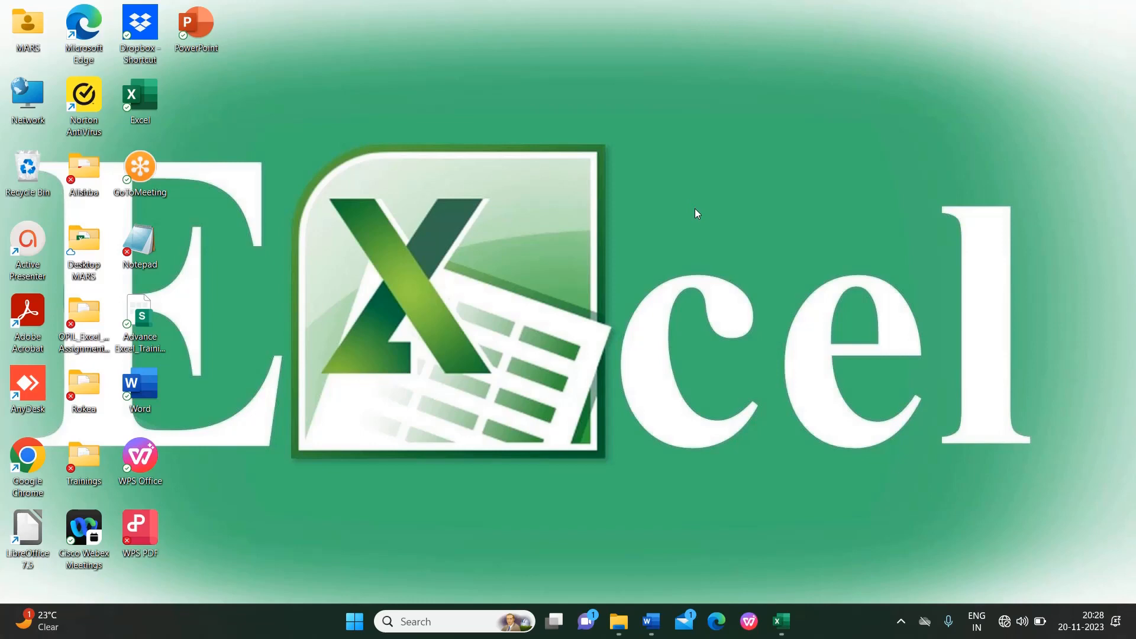
pyautogui.moveTo(682, 223)
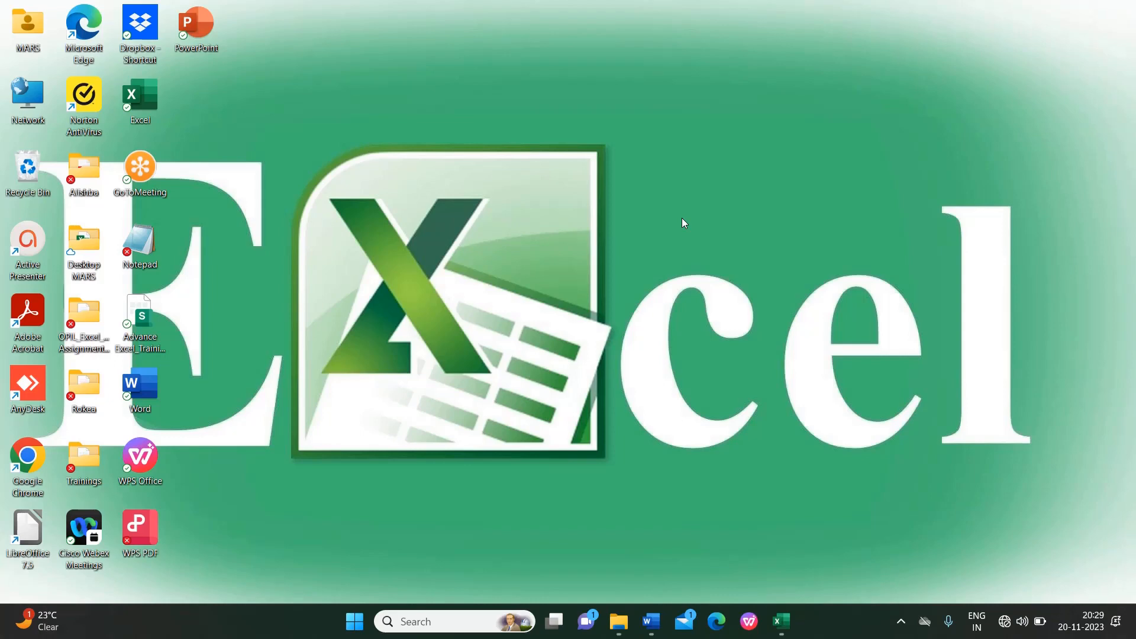
pyautogui.moveTo(791, 579)
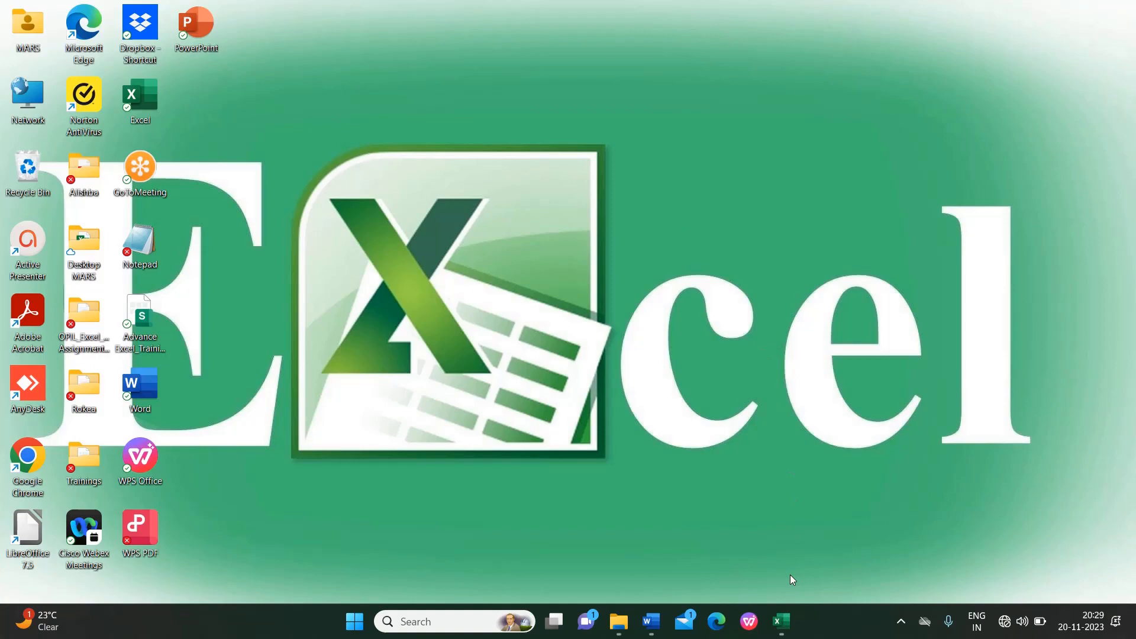
pyautogui.moveTo(781, 621)
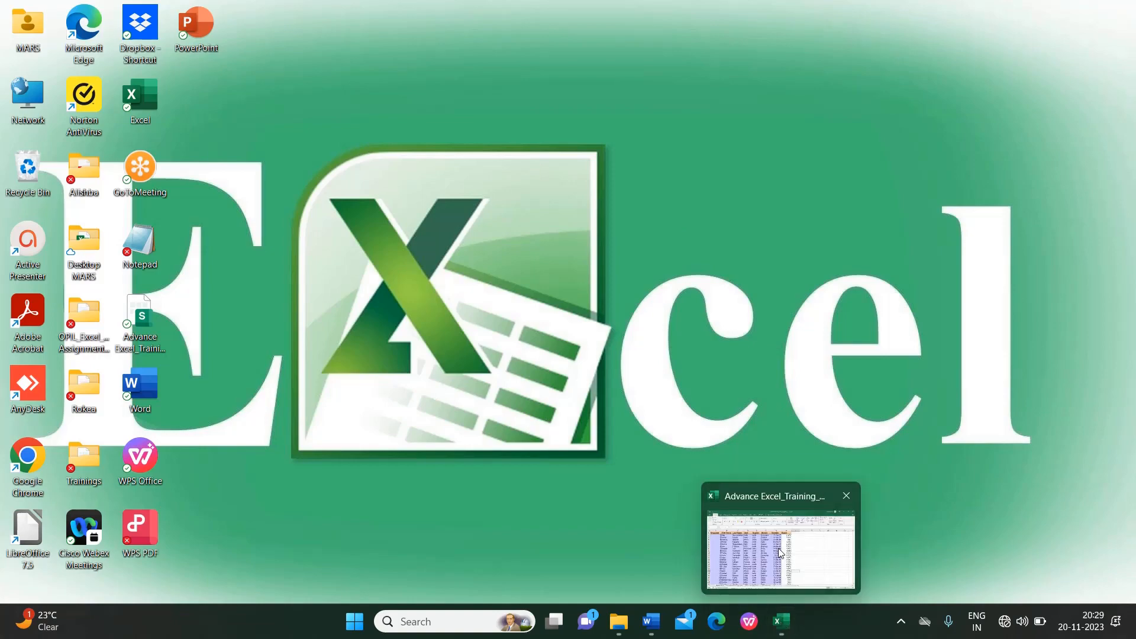
# Step: Bring the Advance Excel_Training_Assignment workbook to the front and maximise it
pyautogui.click(781, 540)
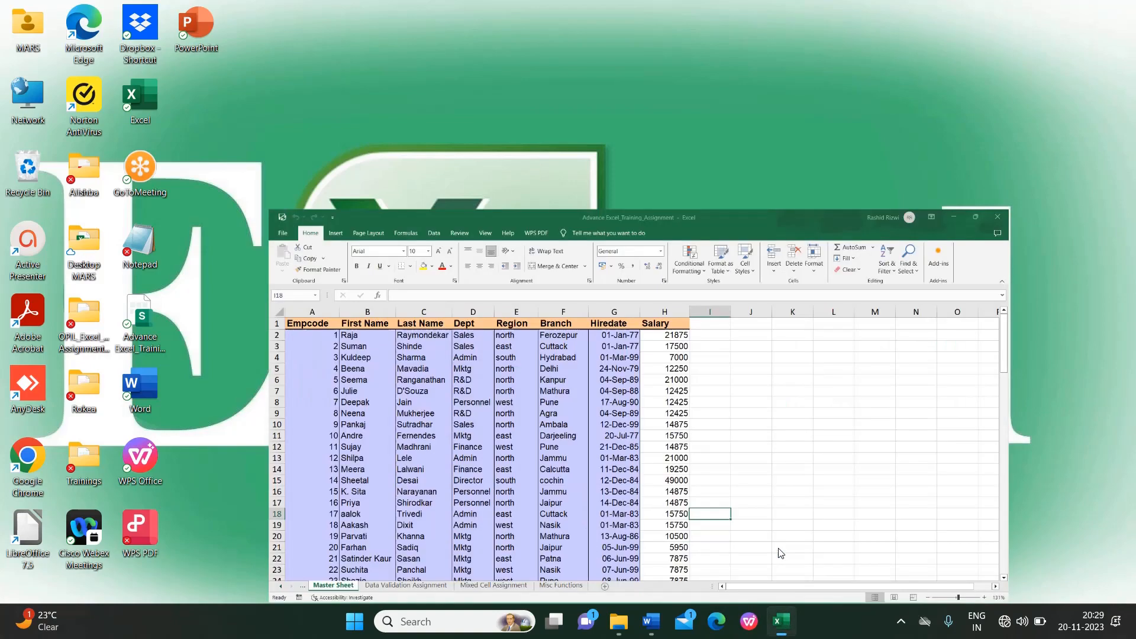
pyautogui.click(976, 217)
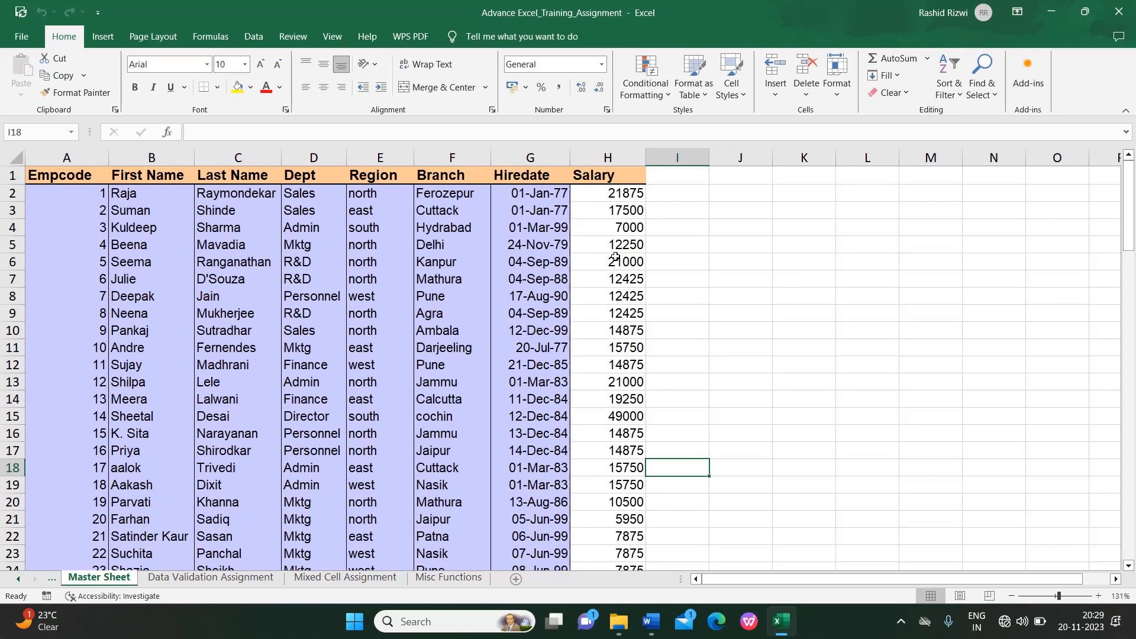
# Step: Look over the Master Sheet table by visiting cells E4, J5, L4, G5 and H3
pyautogui.click(379, 227)
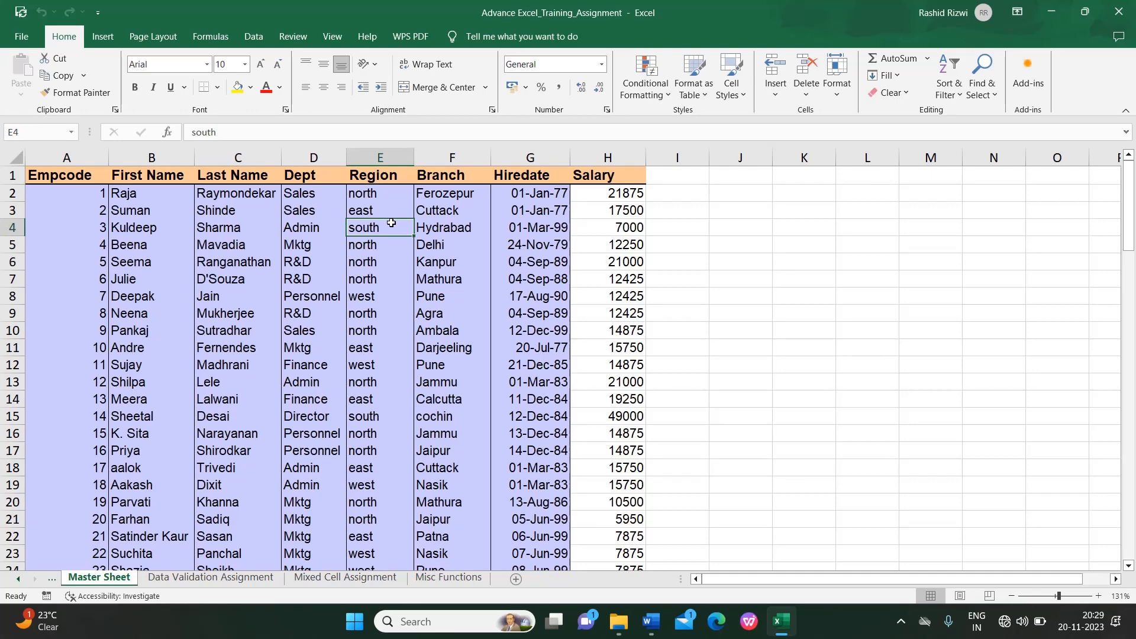
pyautogui.moveTo(485, 319)
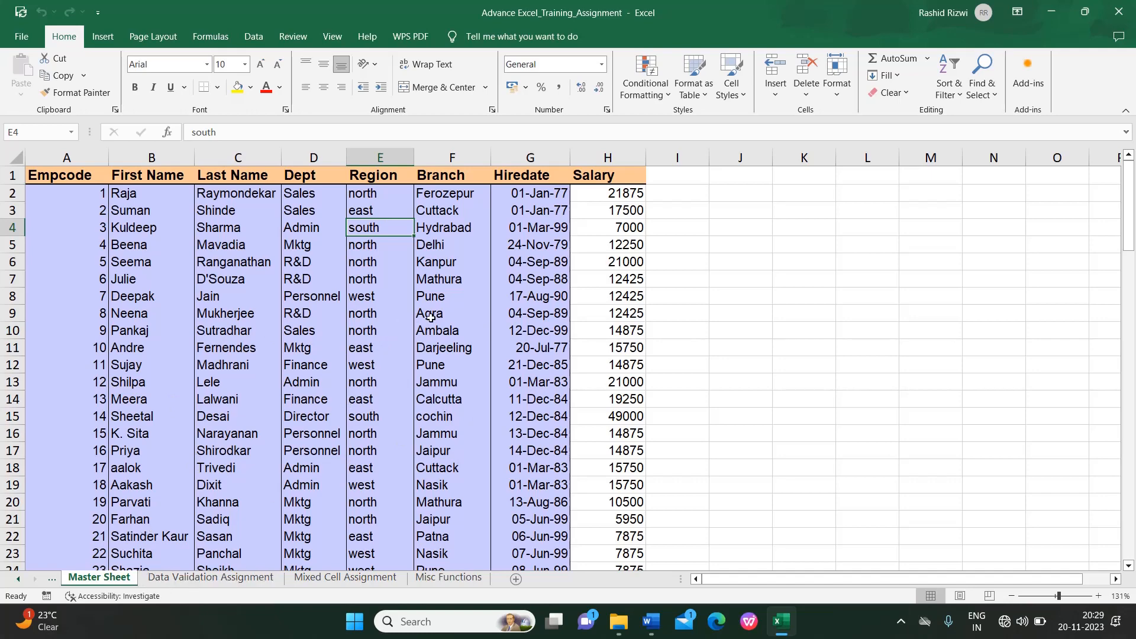
pyautogui.moveTo(473, 298)
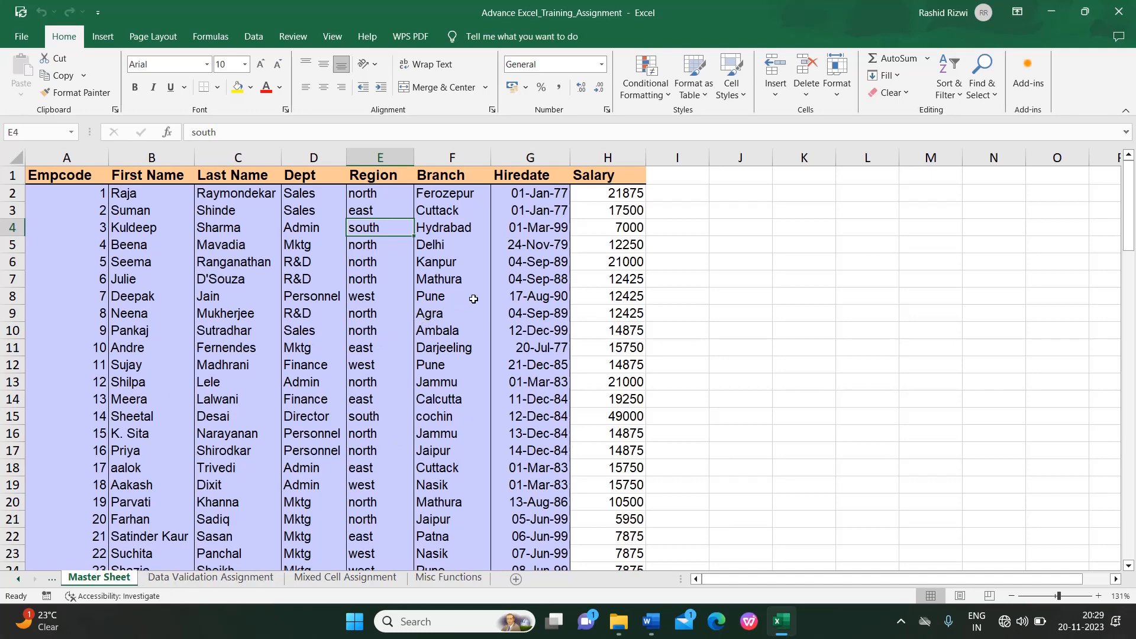
pyautogui.moveTo(337, 412)
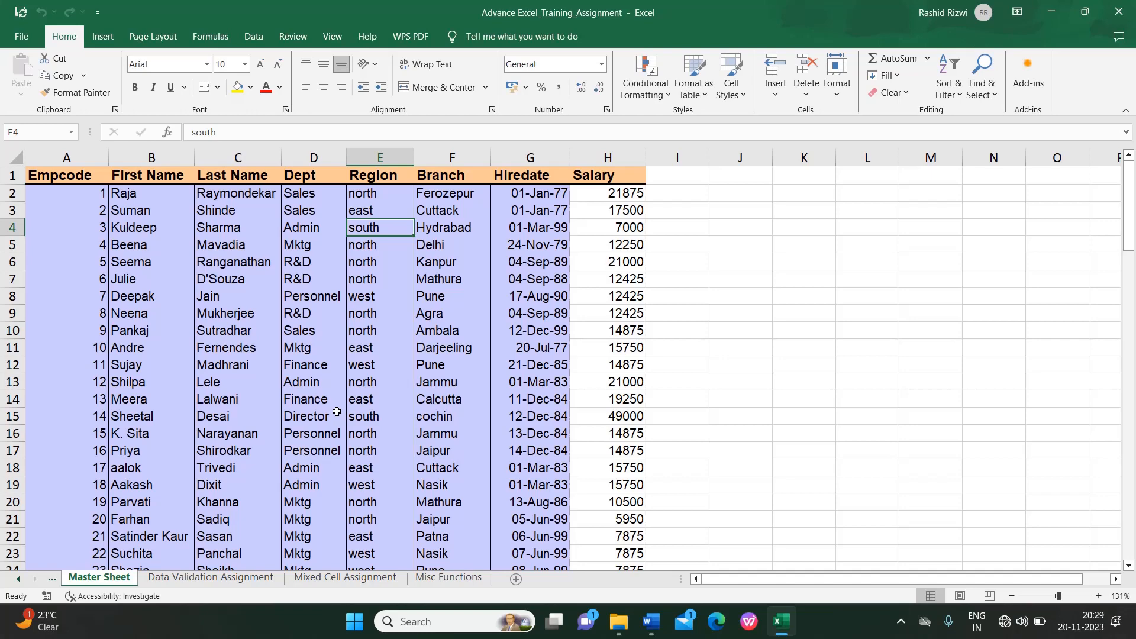
pyautogui.moveTo(740, 238)
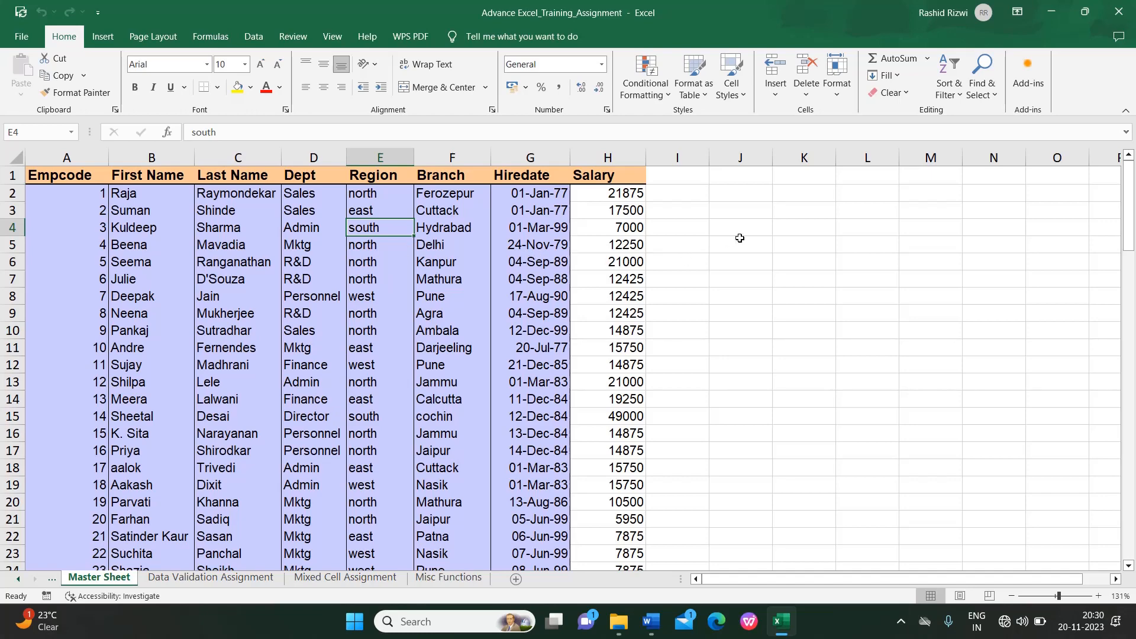
pyautogui.click(740, 245)
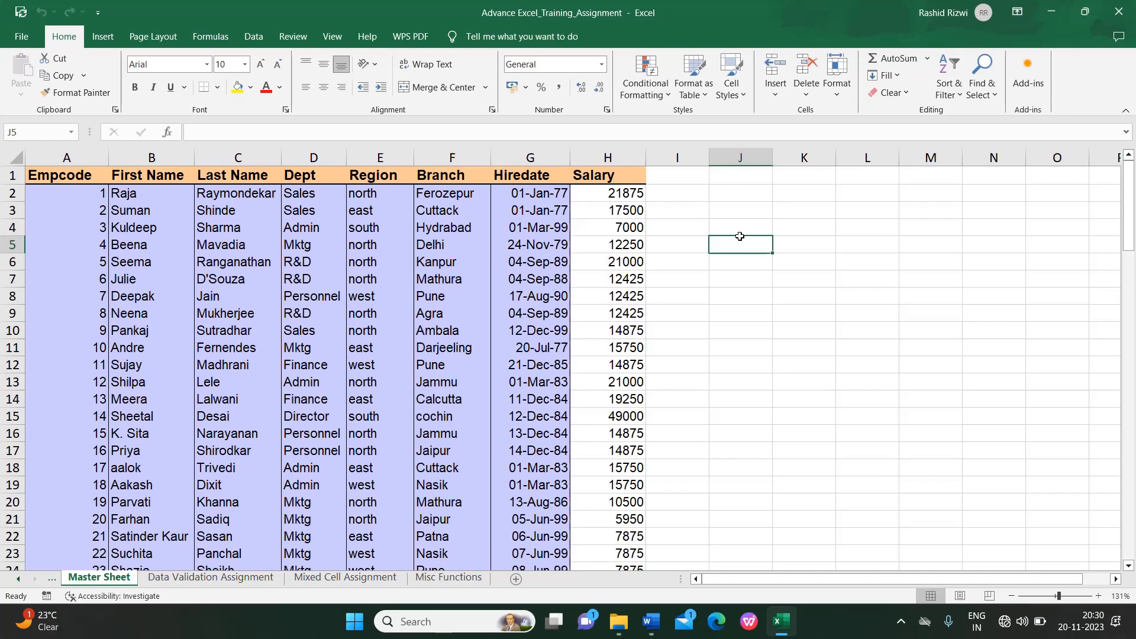
pyautogui.moveTo(860, 229)
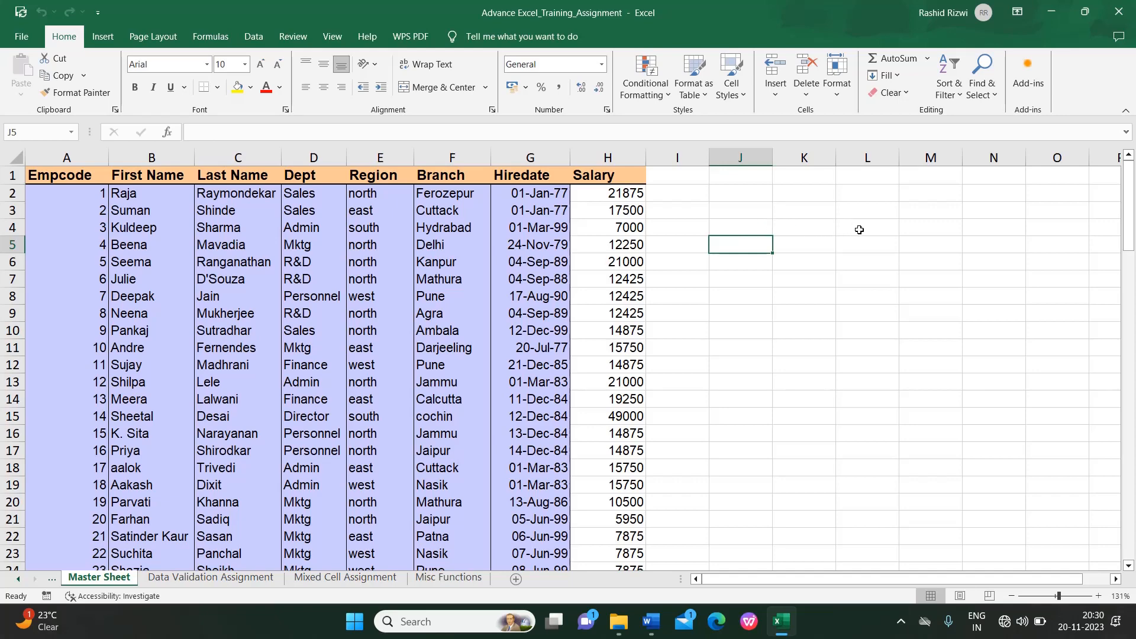
pyautogui.click(867, 227)
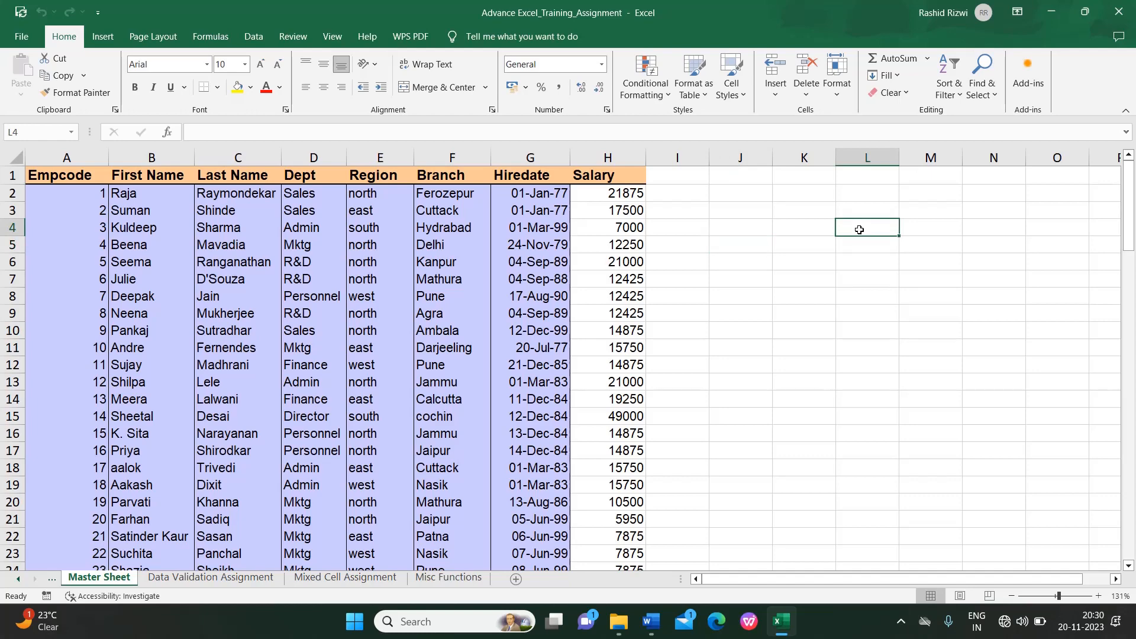
pyautogui.moveTo(671, 226)
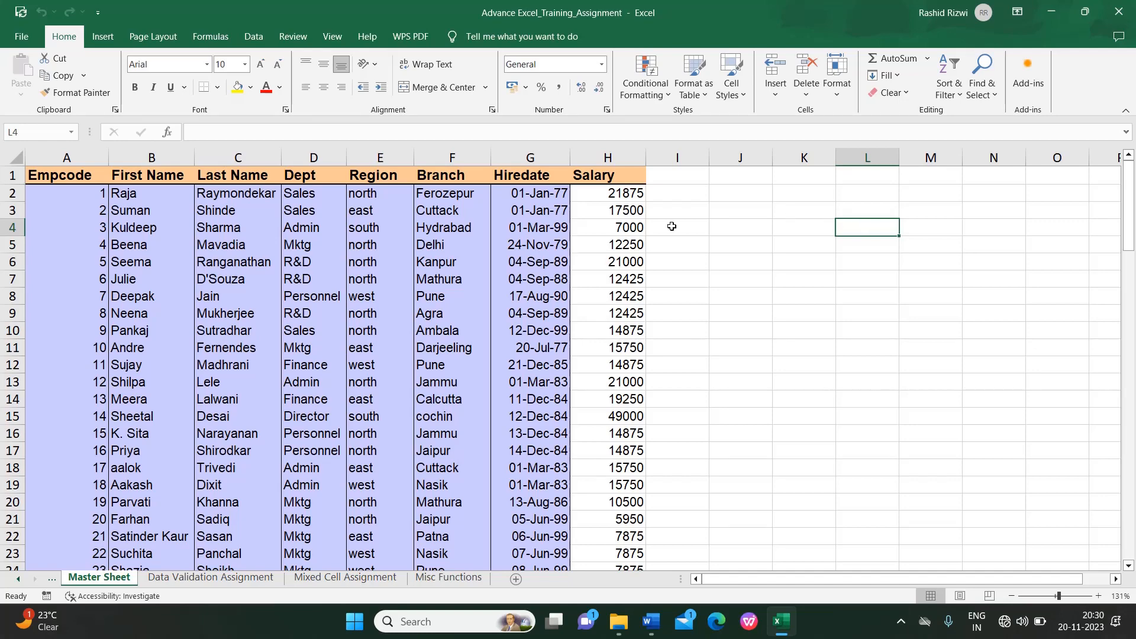
pyautogui.click(529, 245)
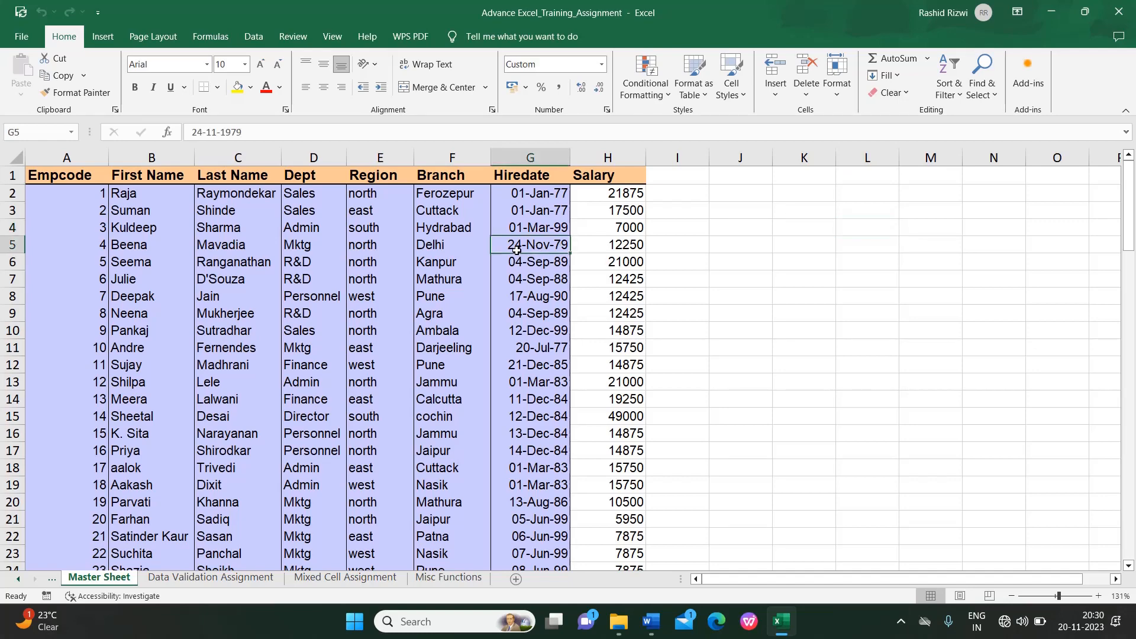
pyautogui.moveTo(600, 208)
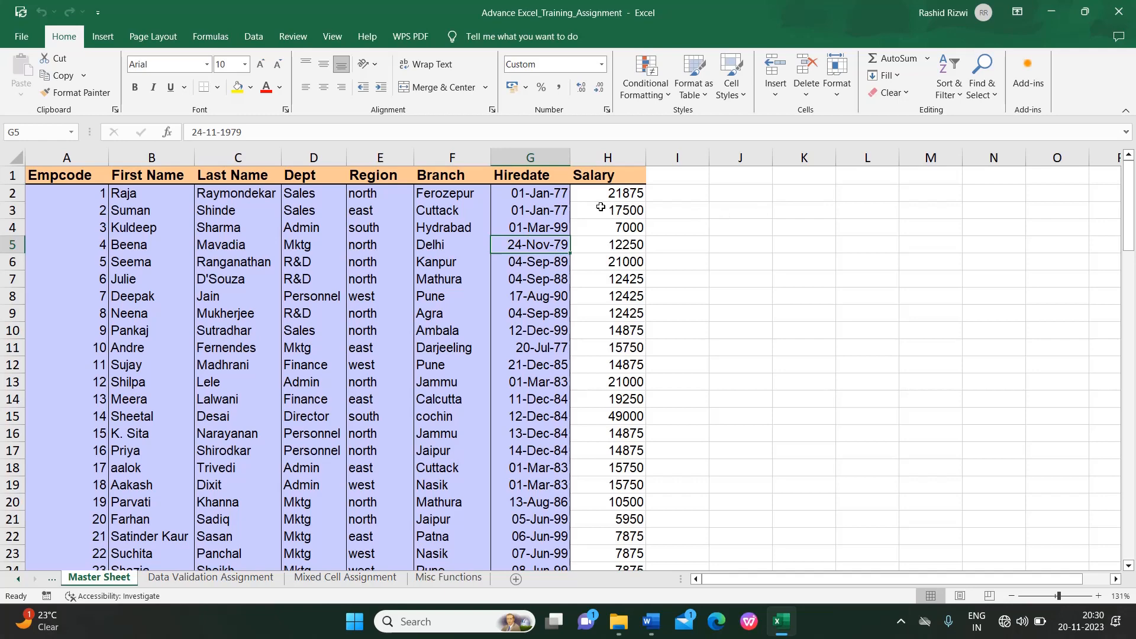
pyautogui.click(607, 210)
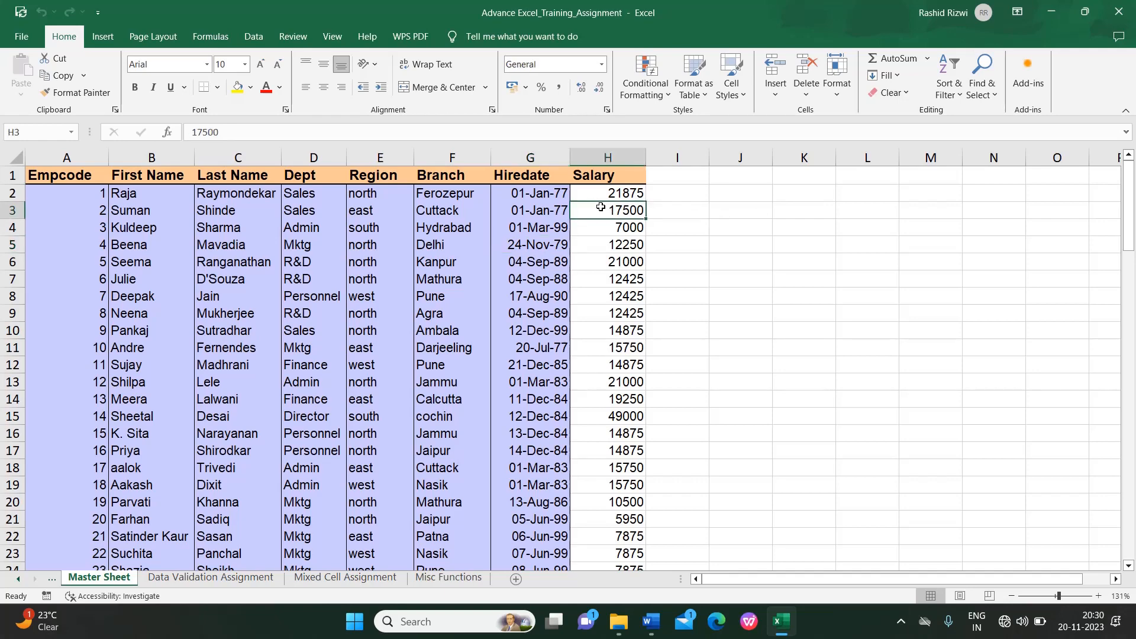
pyautogui.moveTo(723, 225)
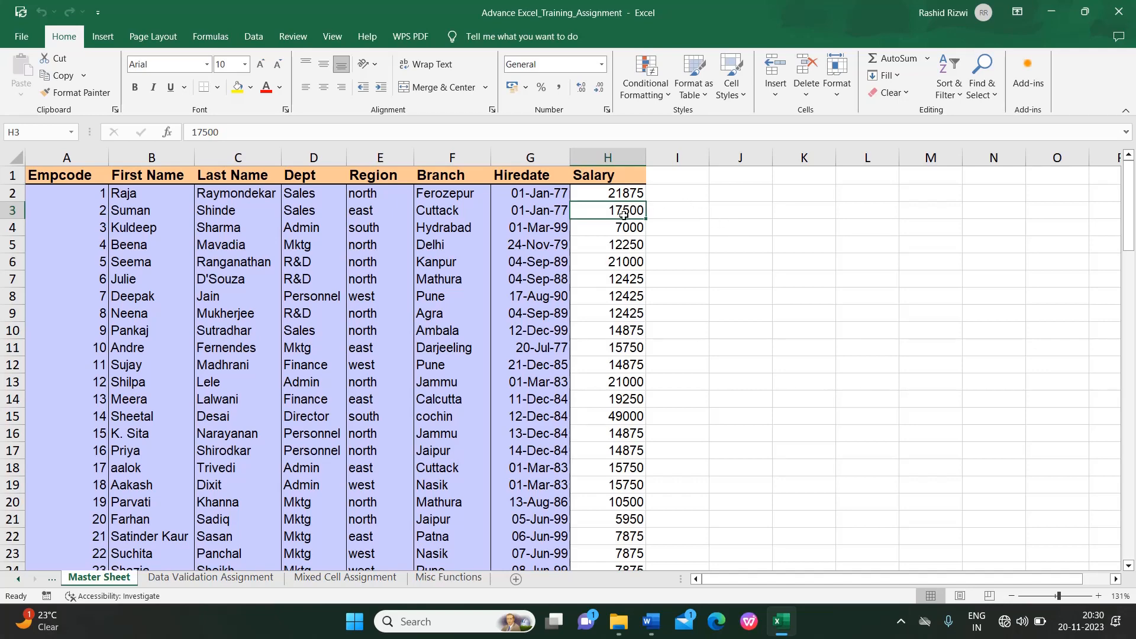
pyautogui.moveTo(600, 234)
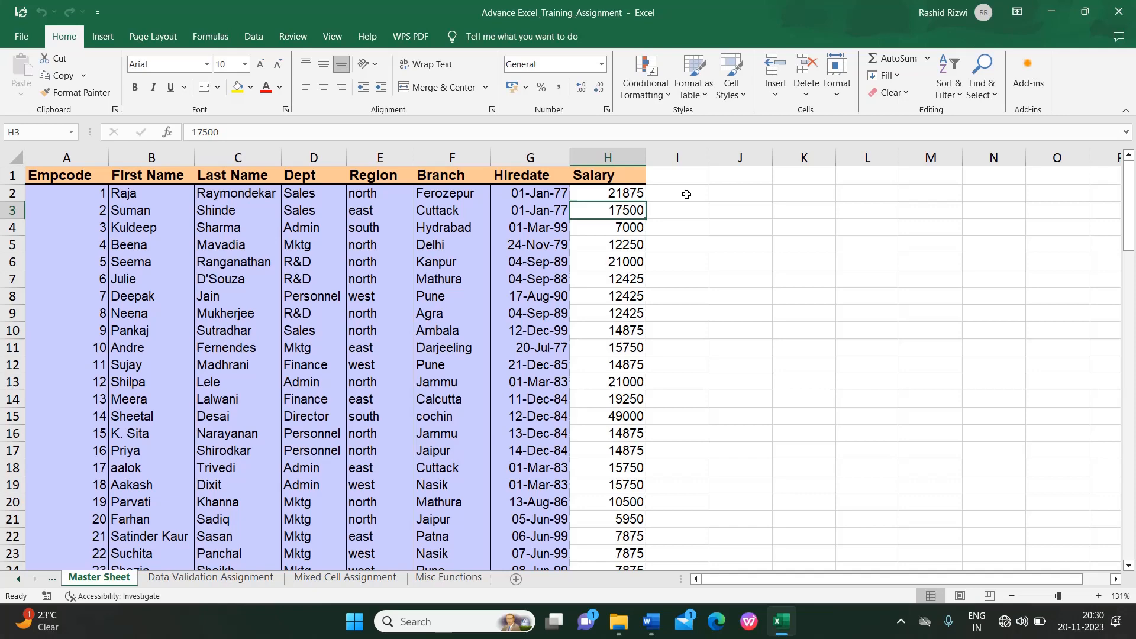
# Step: Select all blank columns from column I rightward to the end of the sheet
pyautogui.click(677, 157)
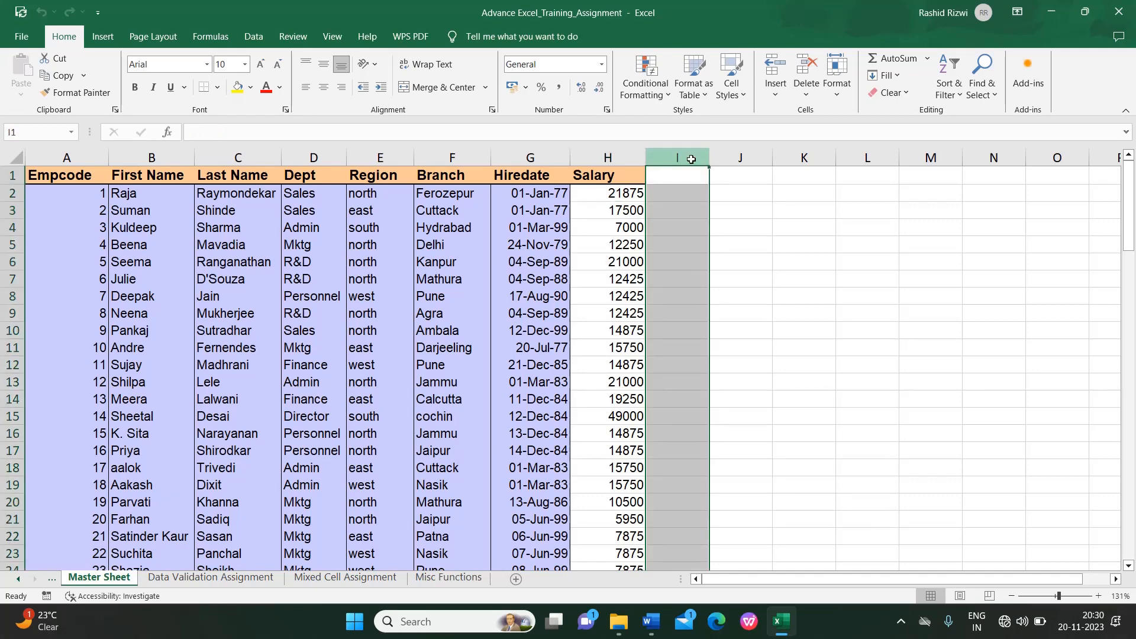
pyautogui.click(739, 226)
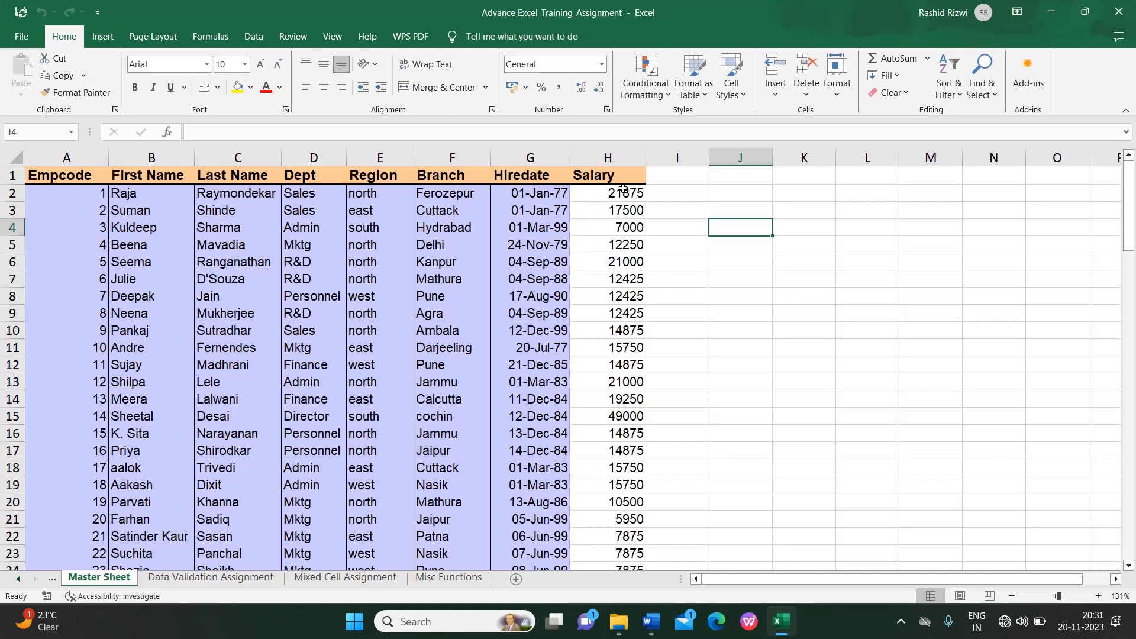
pyautogui.click(676, 156)
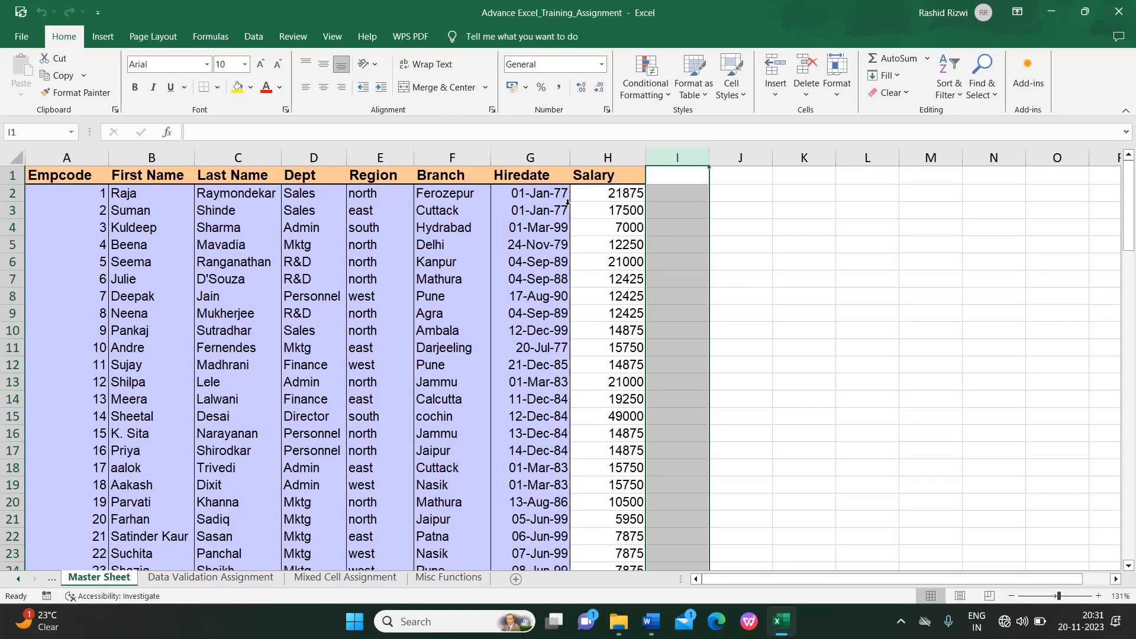
pyautogui.click(452, 245)
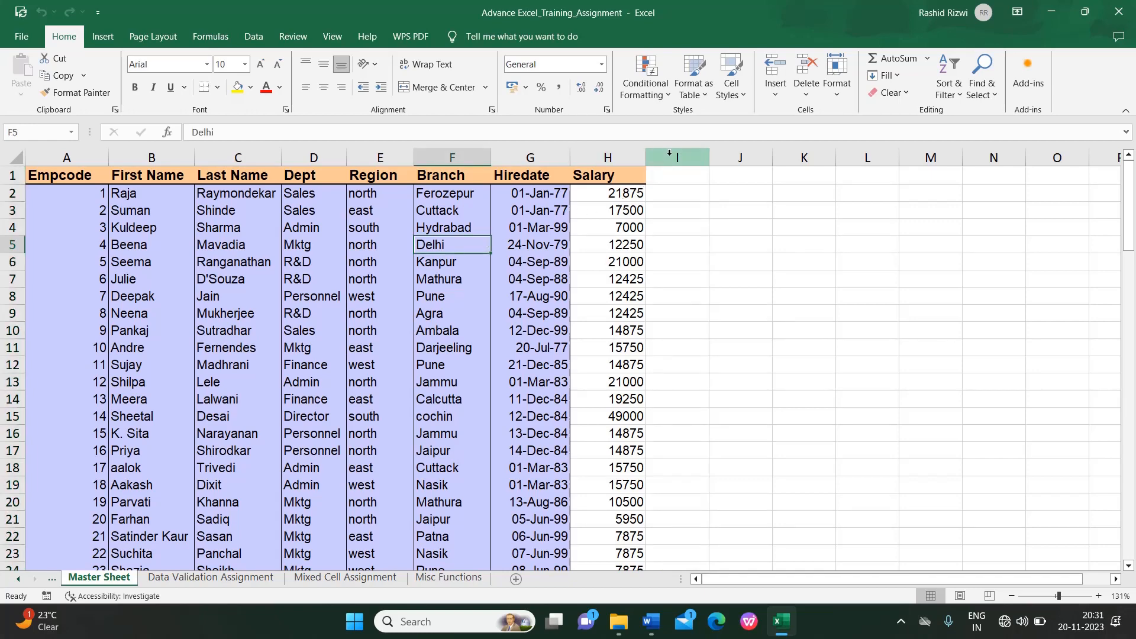
pyautogui.click(674, 157)
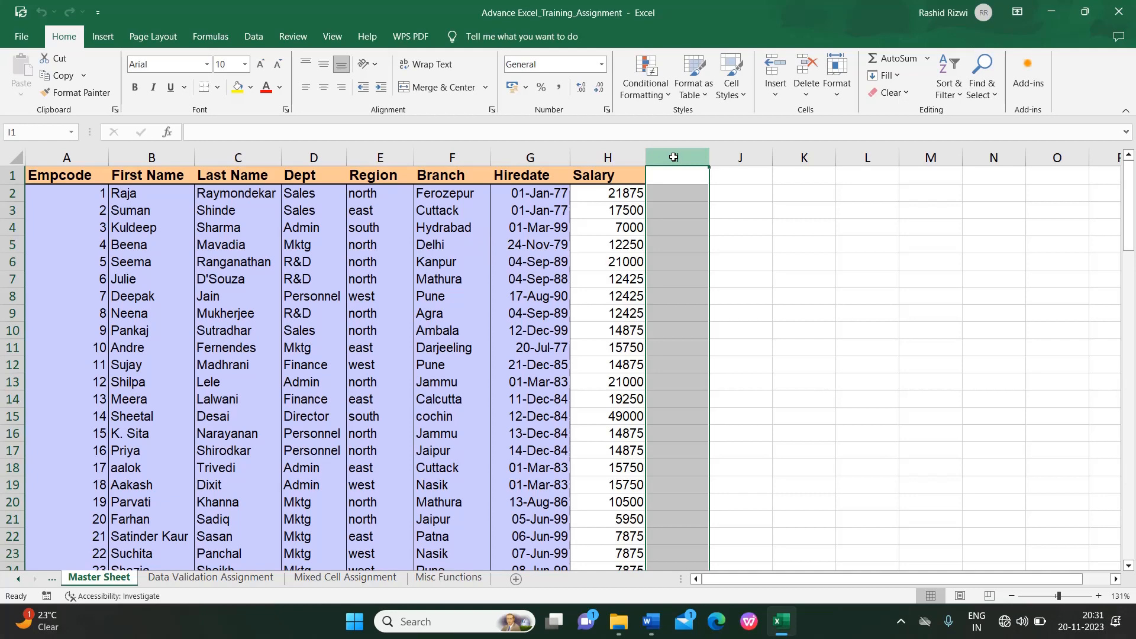
pyautogui.moveTo(675, 156); pyautogui.dragTo(741, 156)
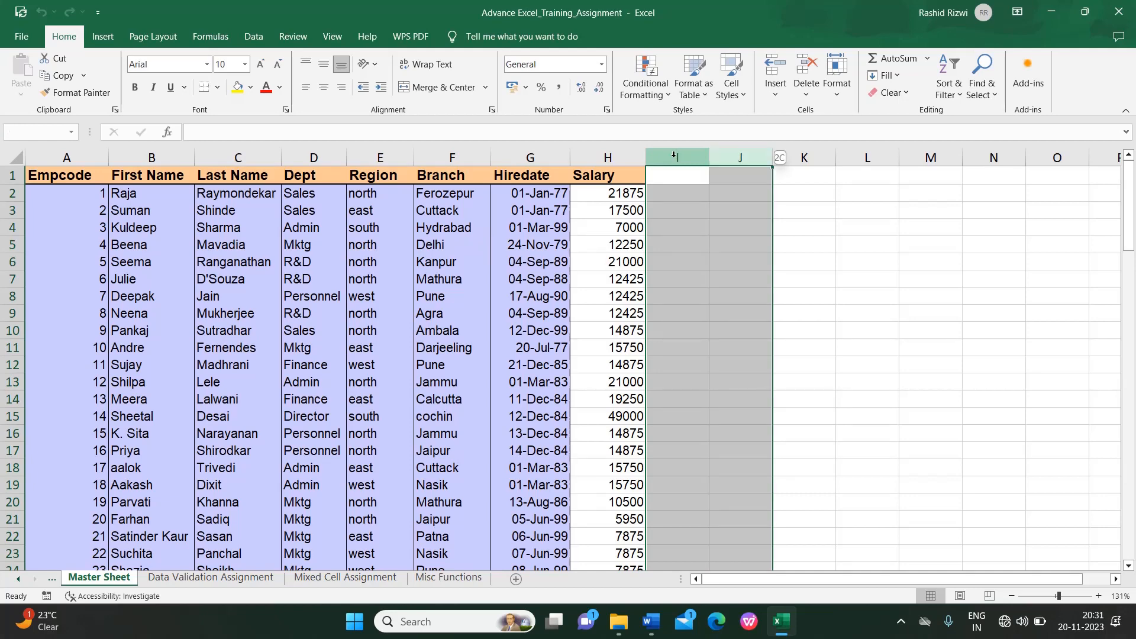
pyautogui.click(674, 157)
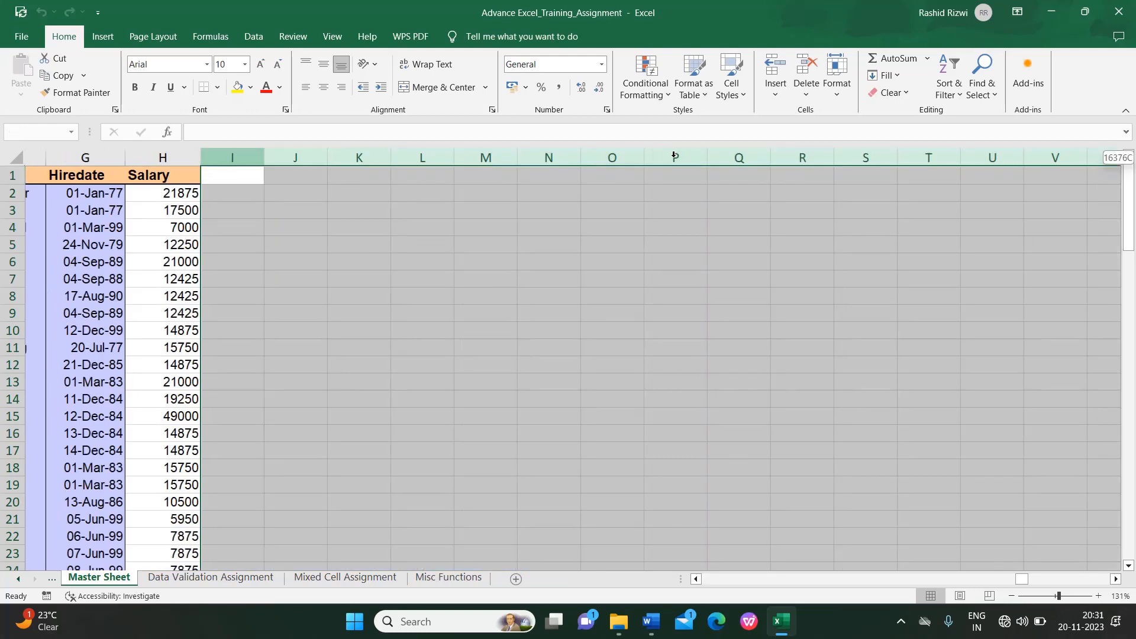
pyautogui.hscroll(3)
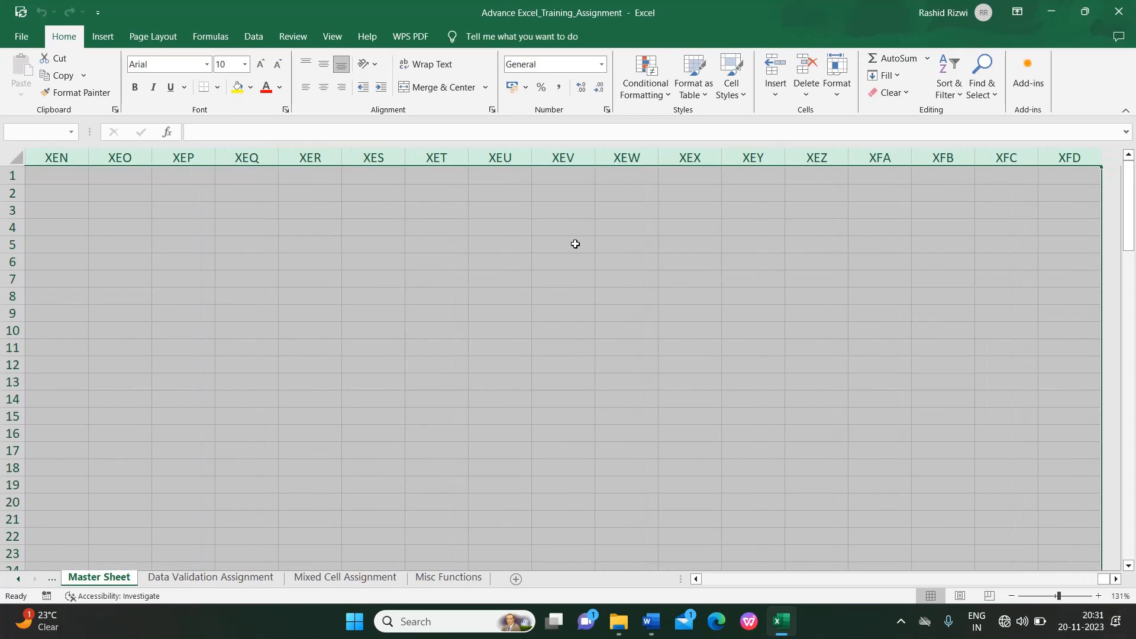
pyautogui.moveTo(196, 199)
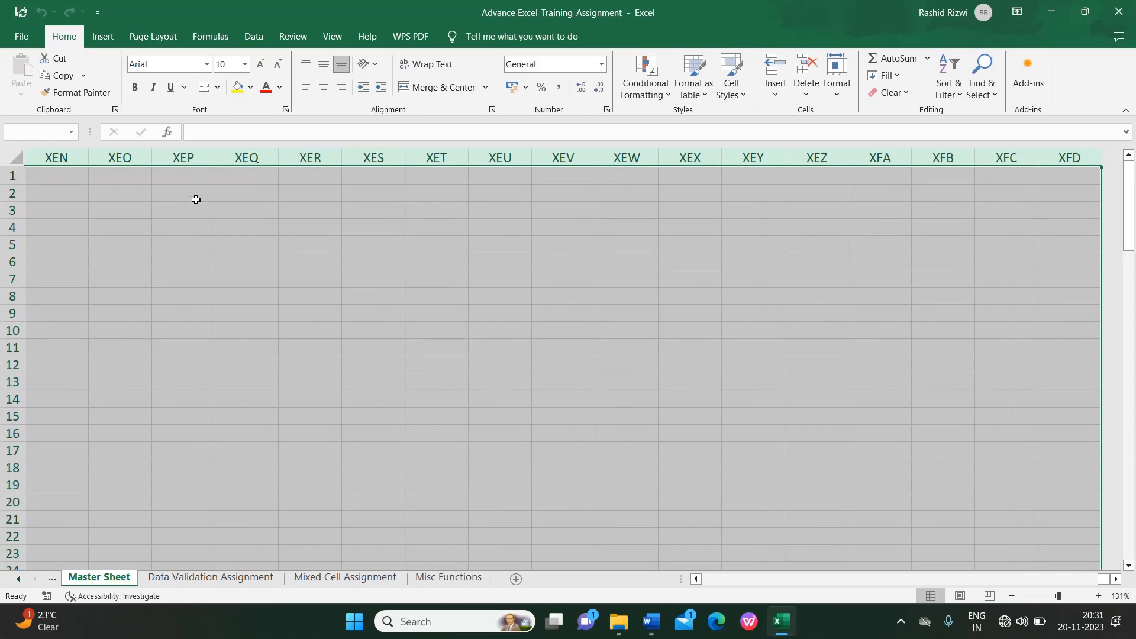
# Step: Delete the selected blank columns via the right-click menu
pyautogui.rightClick(196, 200)
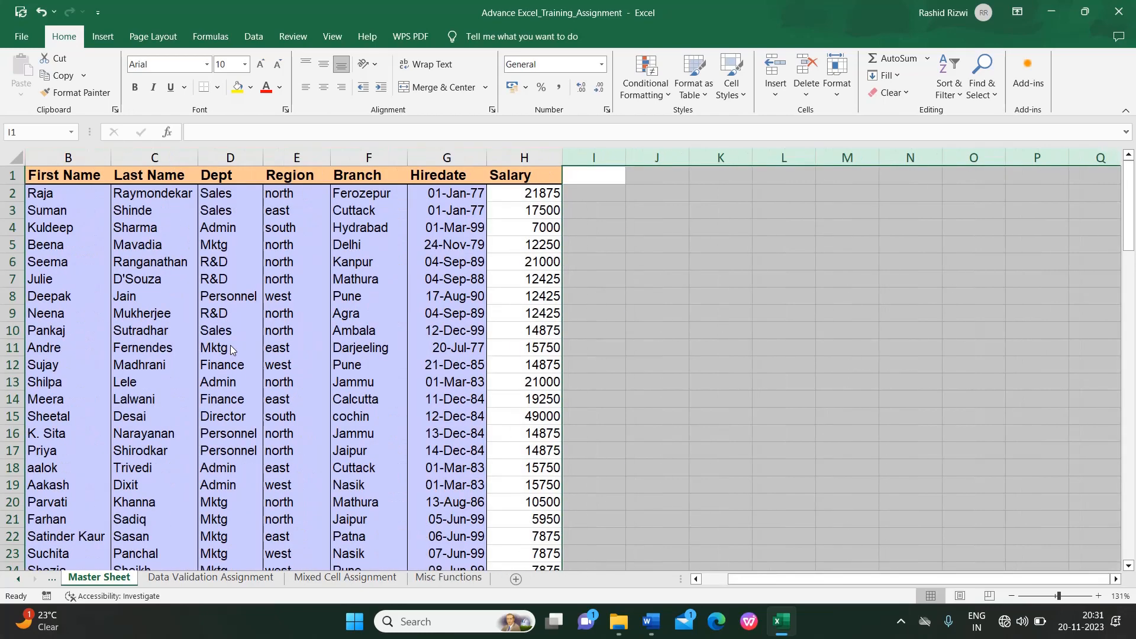
pyautogui.moveTo(716, 223)
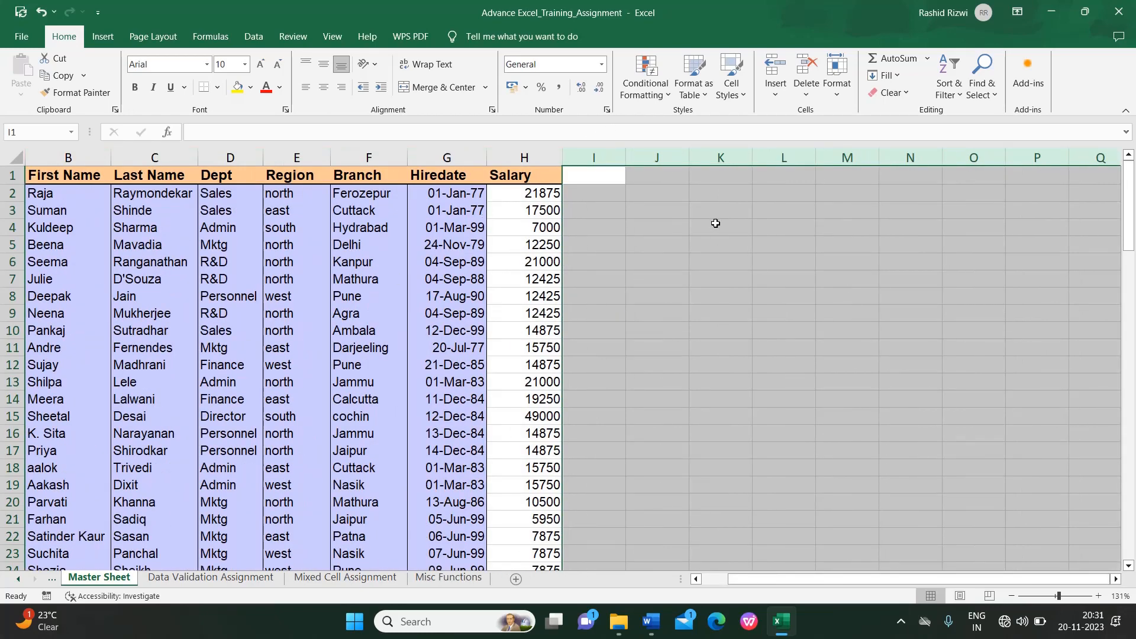
pyautogui.moveTo(746, 239)
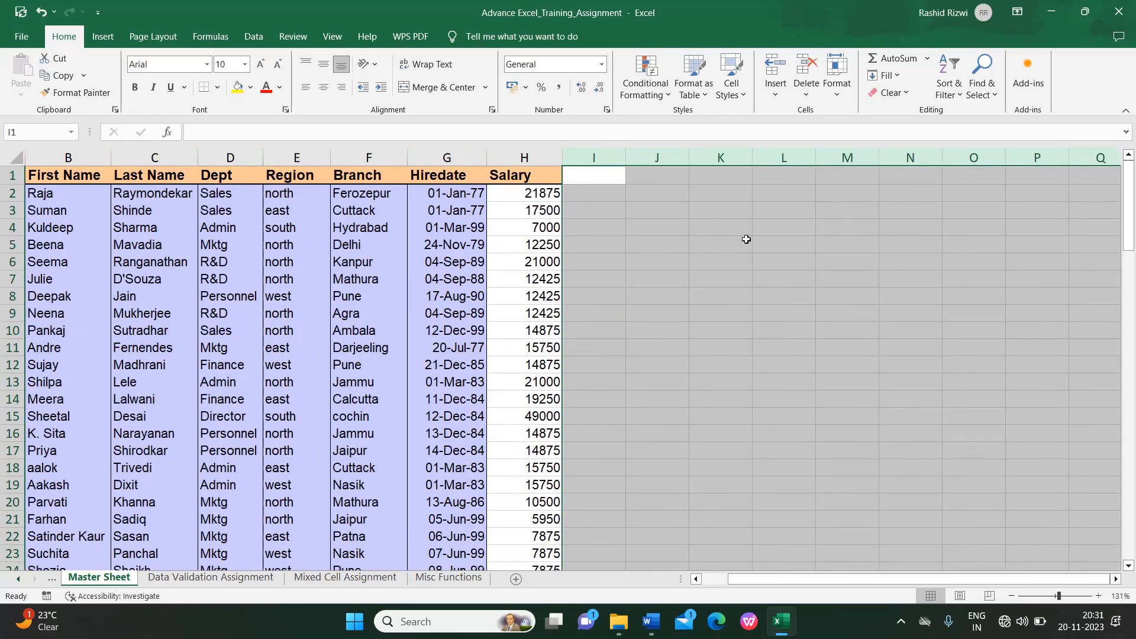
pyautogui.moveTo(736, 271)
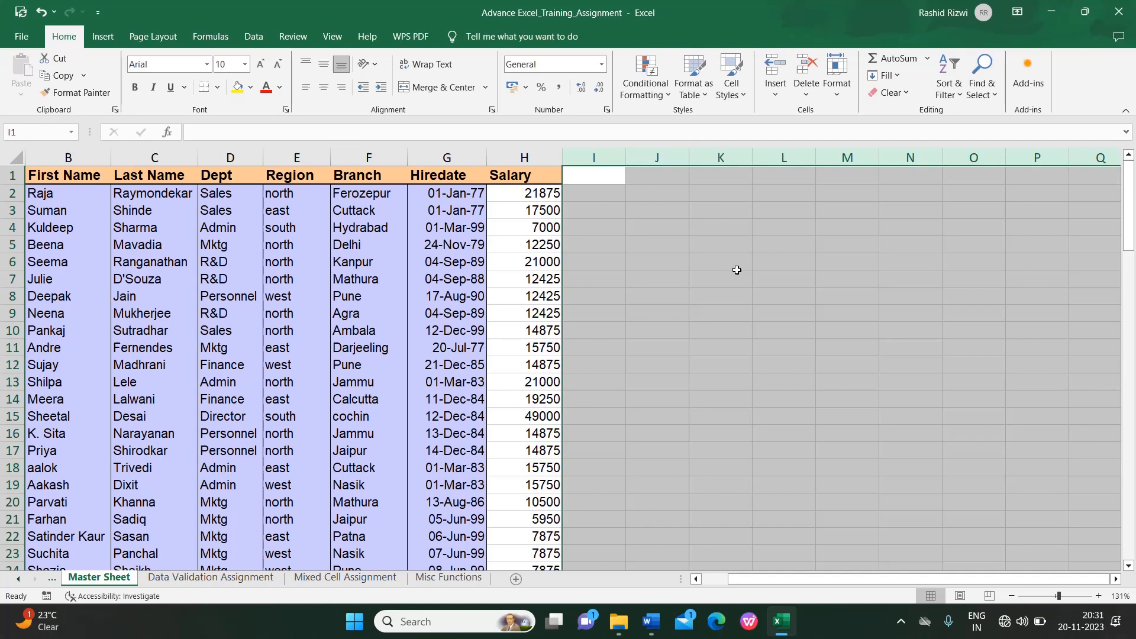
pyautogui.click(229, 262)
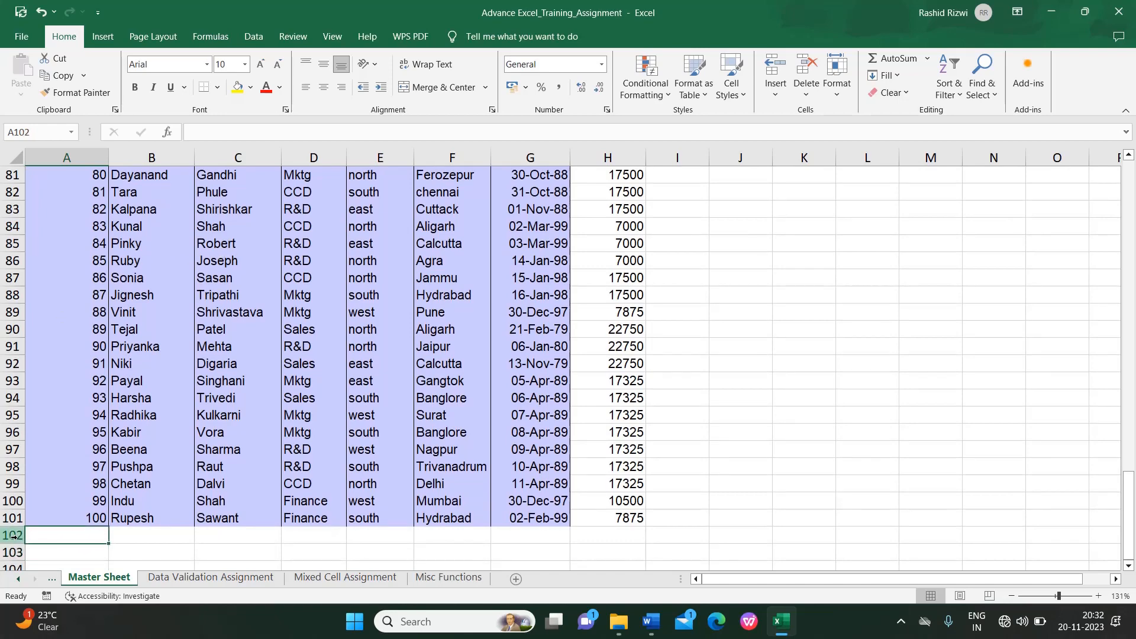
# Step: Select row 102, the first empty row below the last employee record
pyautogui.click(12, 535)
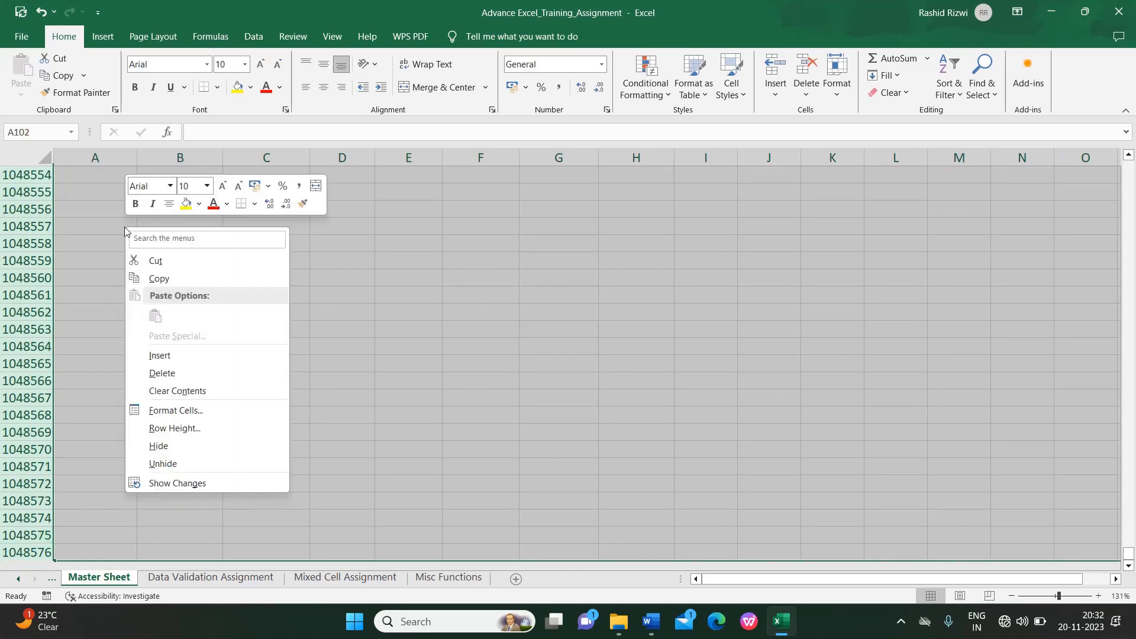
pyautogui.moveTo(174, 374)
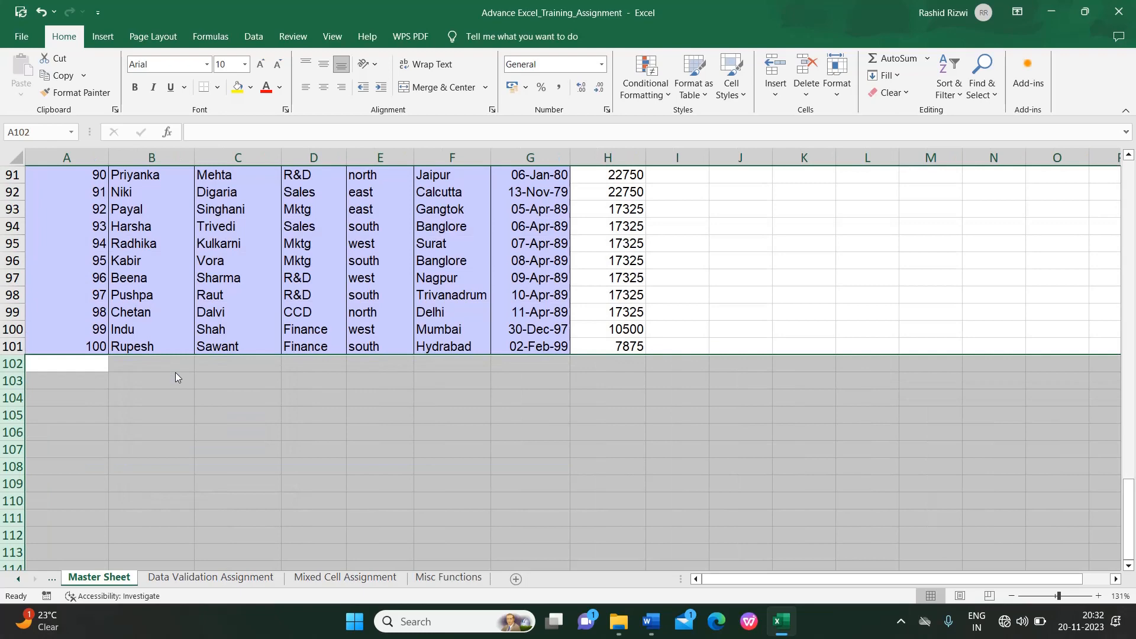
pyautogui.moveTo(179, 593)
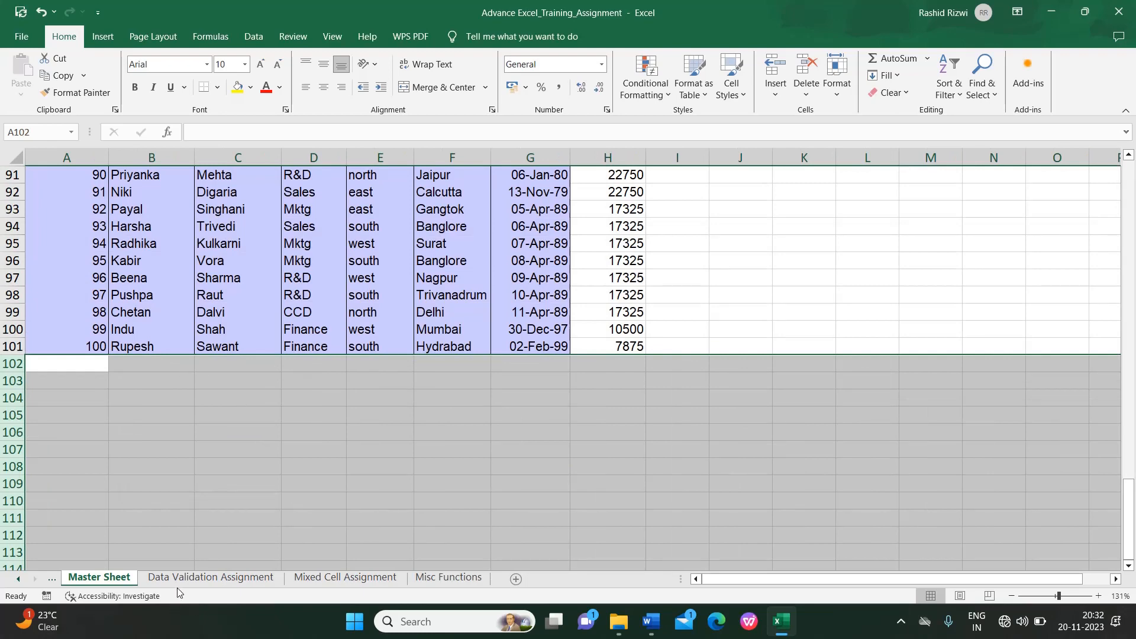
# Step: Browse the Data Validation, Mixed Cell and Misc Functions sheets, returning to Data Validation
pyautogui.click(211, 577)
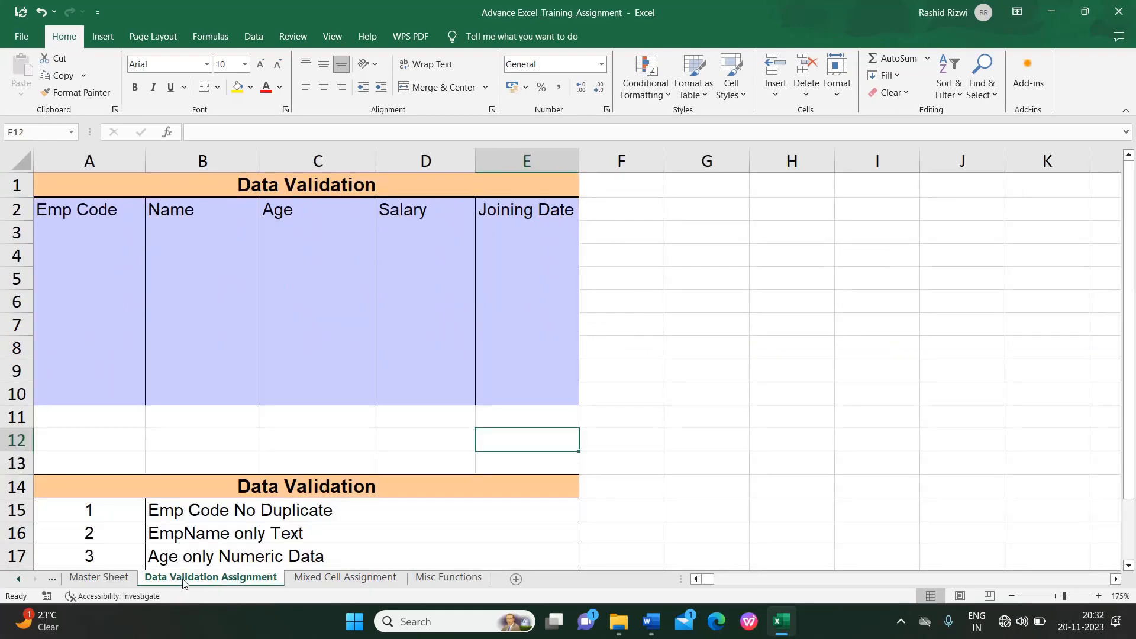
pyautogui.click(345, 577)
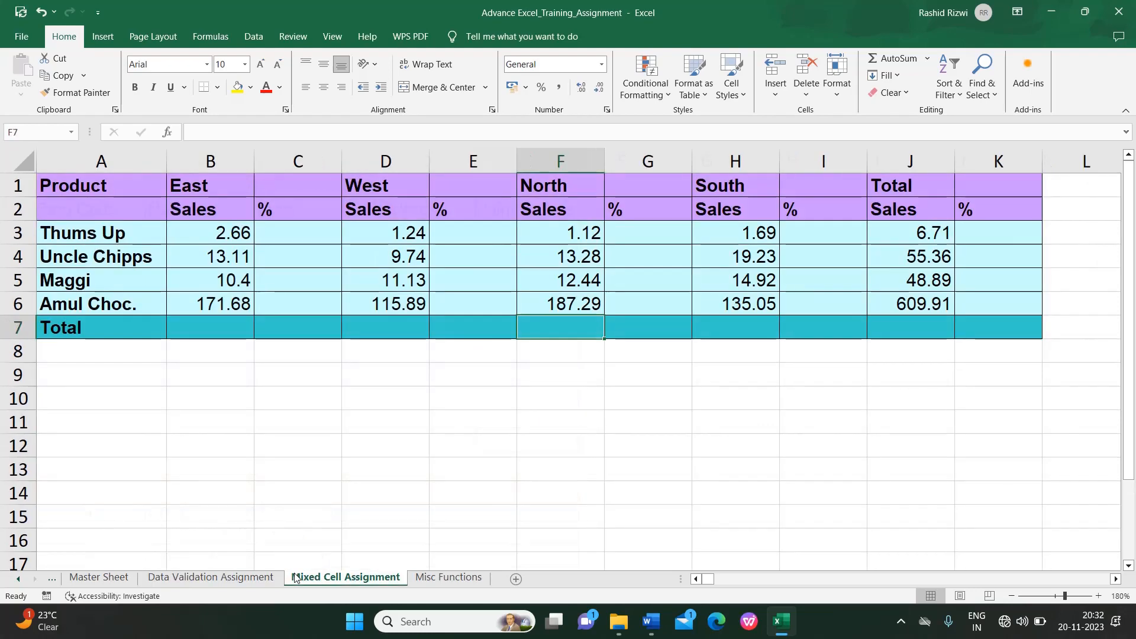
pyautogui.click(448, 577)
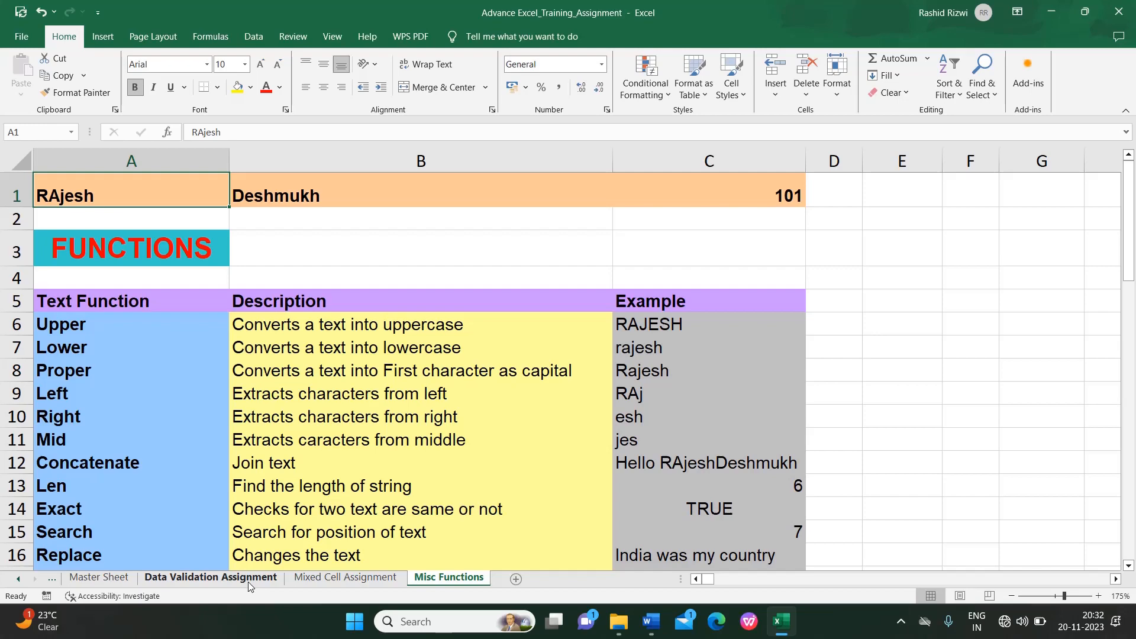
pyautogui.click(210, 578)
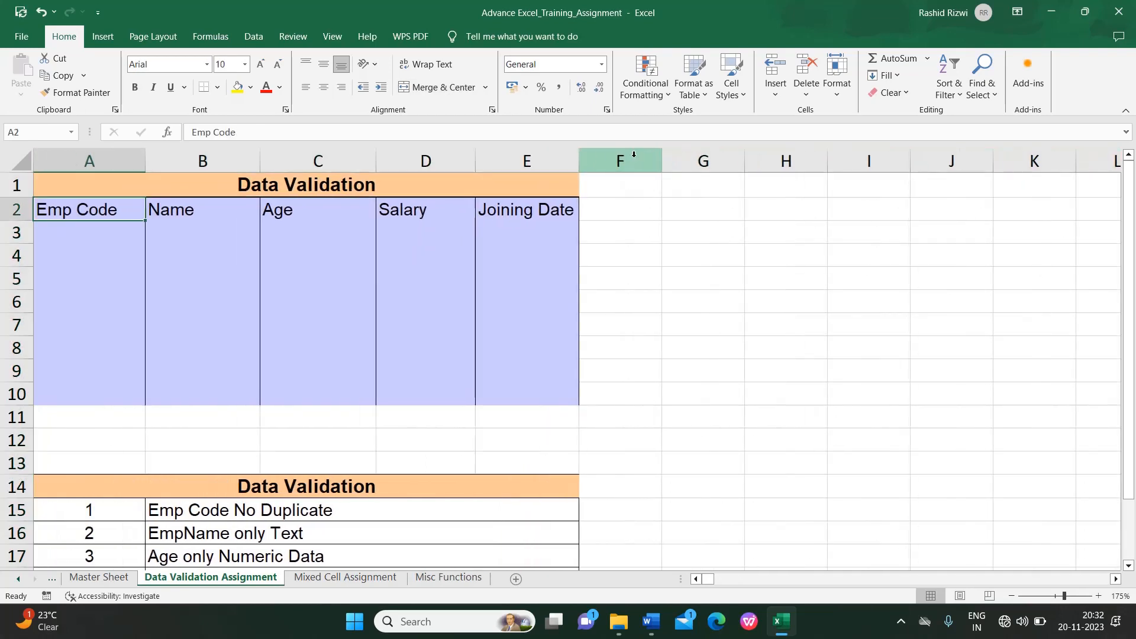
pyautogui.scroll(-3)
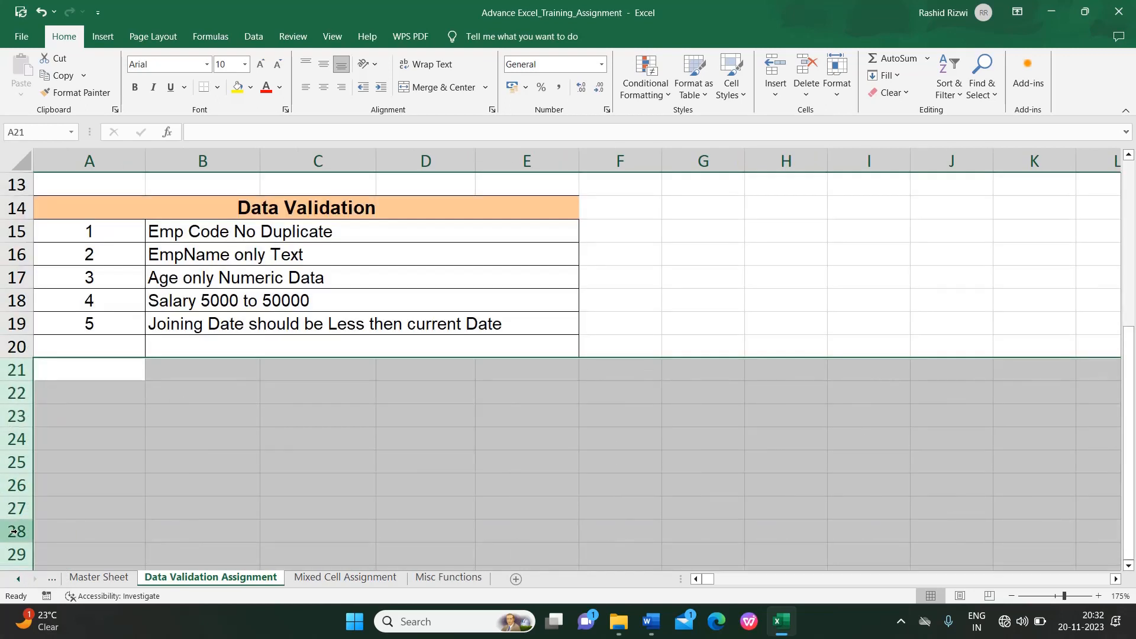
pyautogui.moveTo(243, 513)
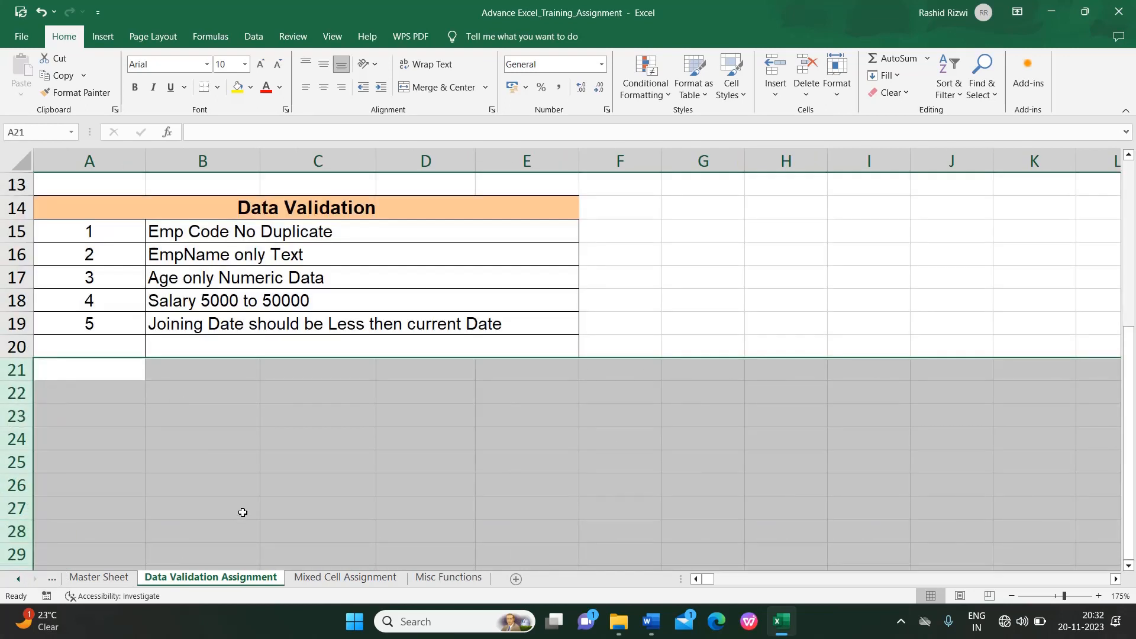
# Step: Clear the empty-row selection under the Data Validation table and move to the Misc Functions sheet
pyautogui.click(317, 393)
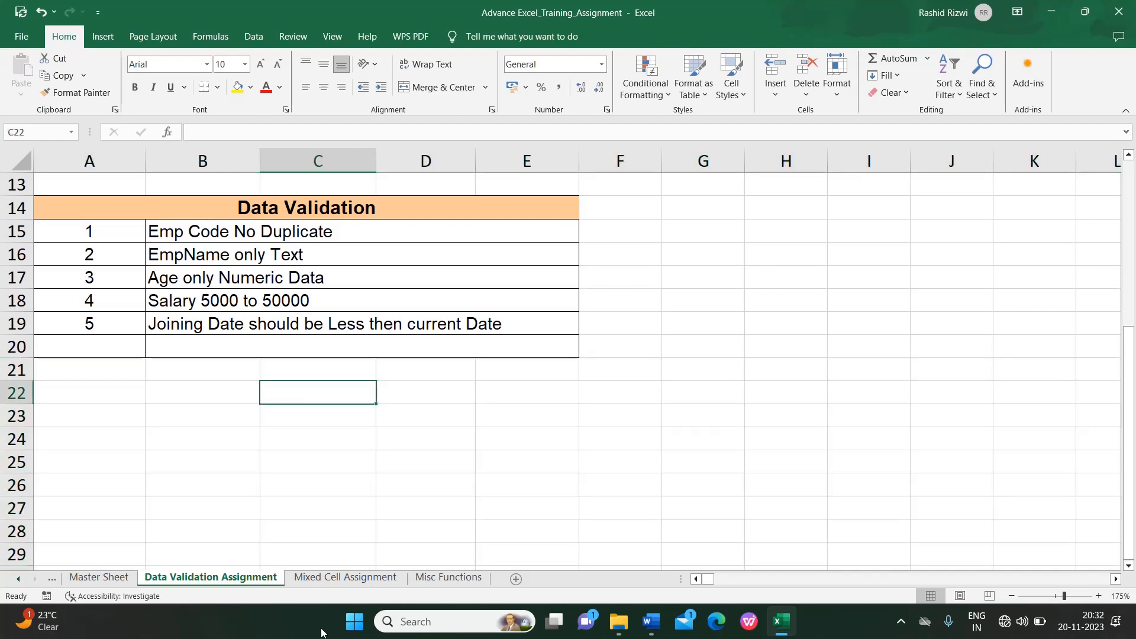
pyautogui.click(344, 578)
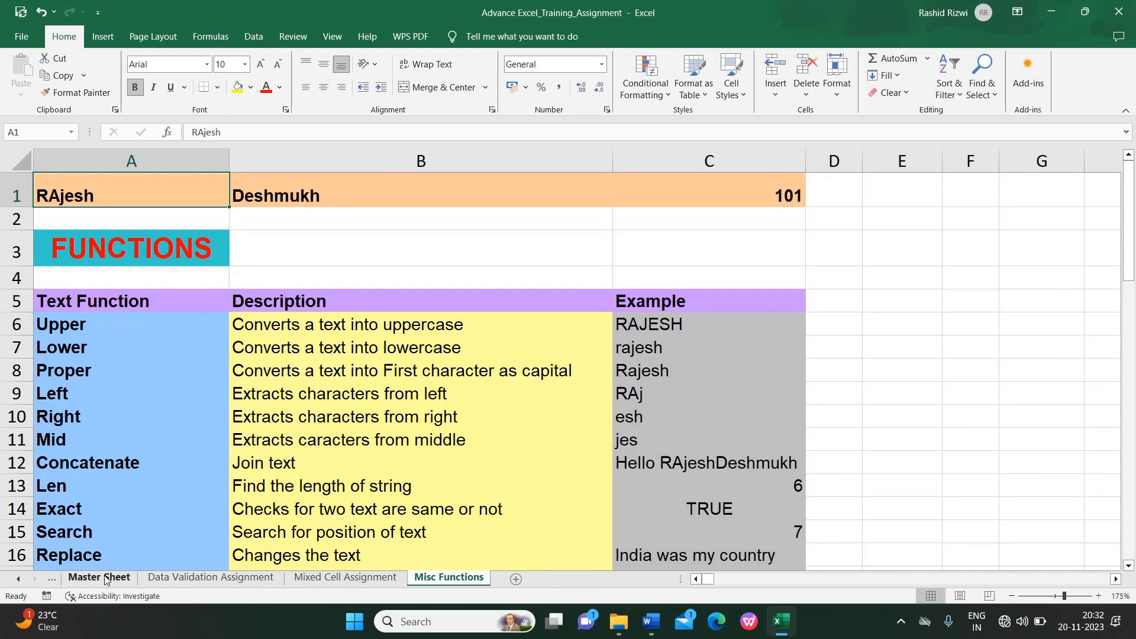
# Step: Return to the Master Sheet, clear the empty-row selection and settle on cells at the top of the table
pyautogui.click(99, 577)
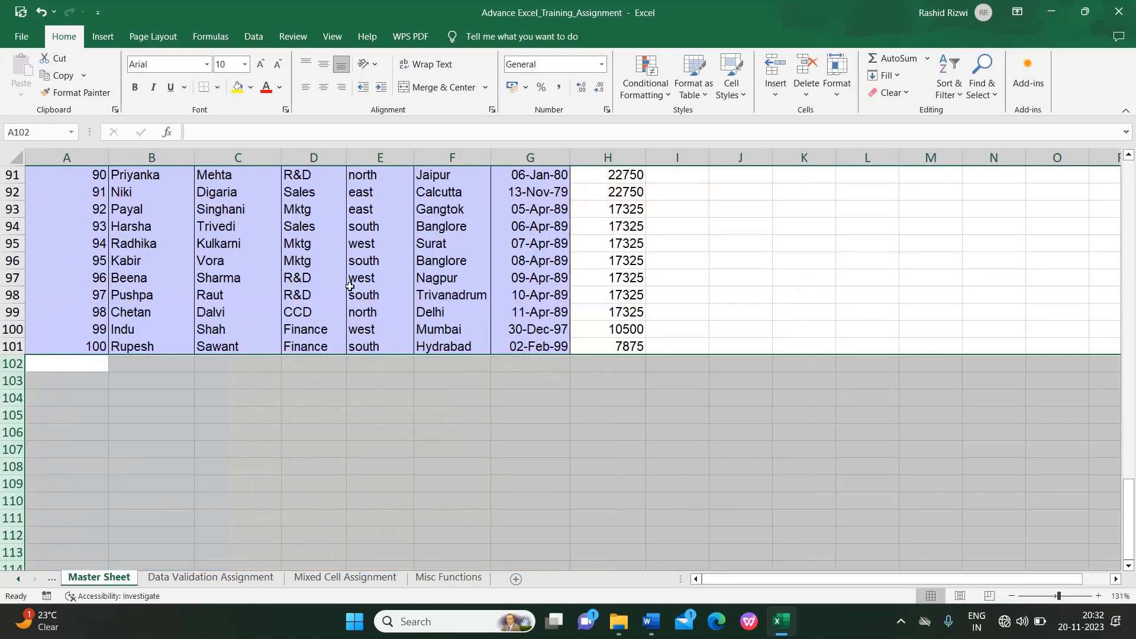
pyautogui.click(378, 278)
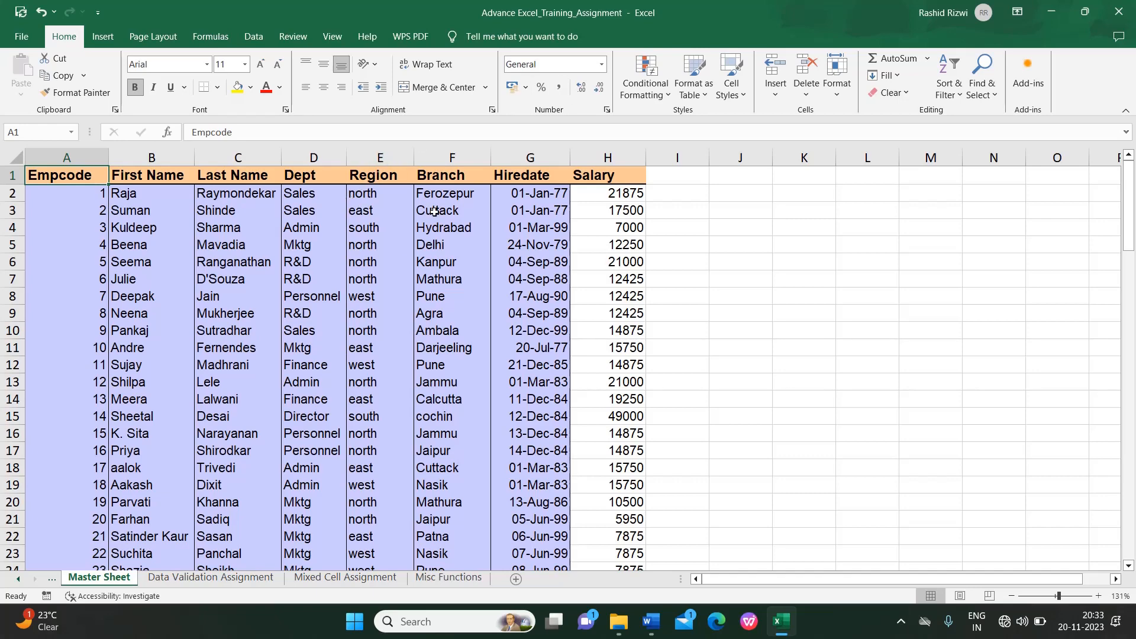
pyautogui.click(451, 227)
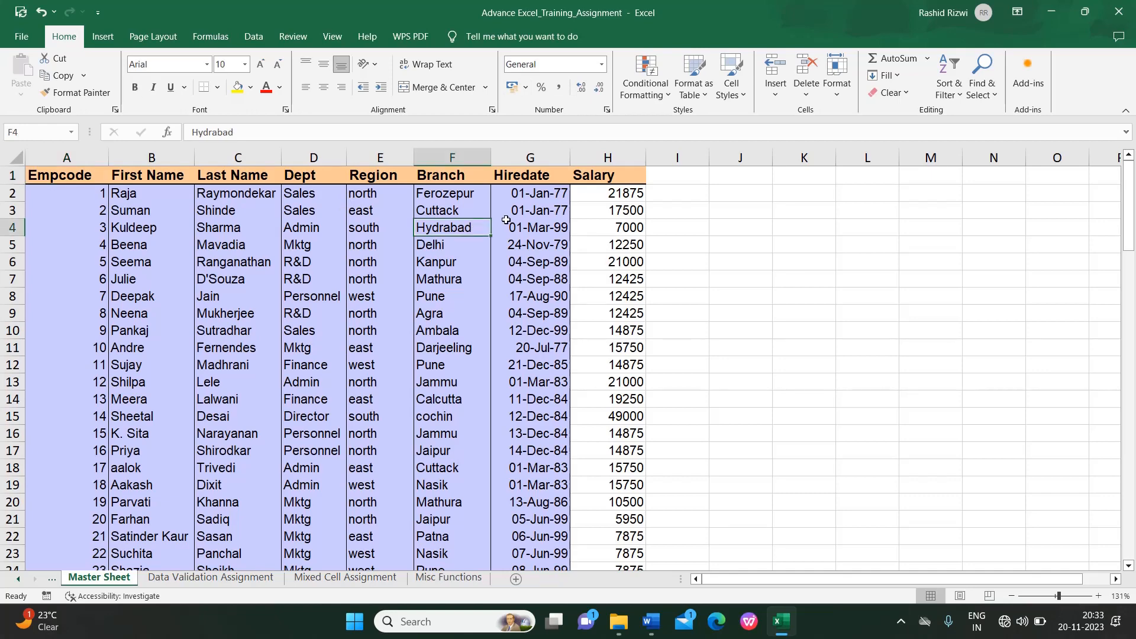
pyautogui.moveTo(464, 221)
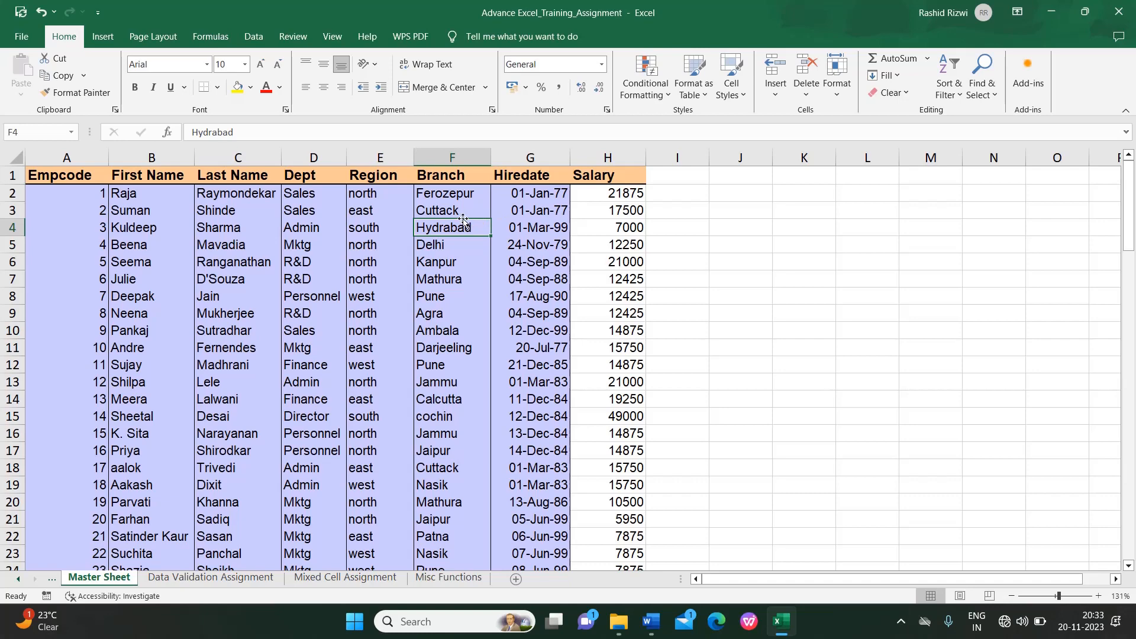
pyautogui.moveTo(461, 207)
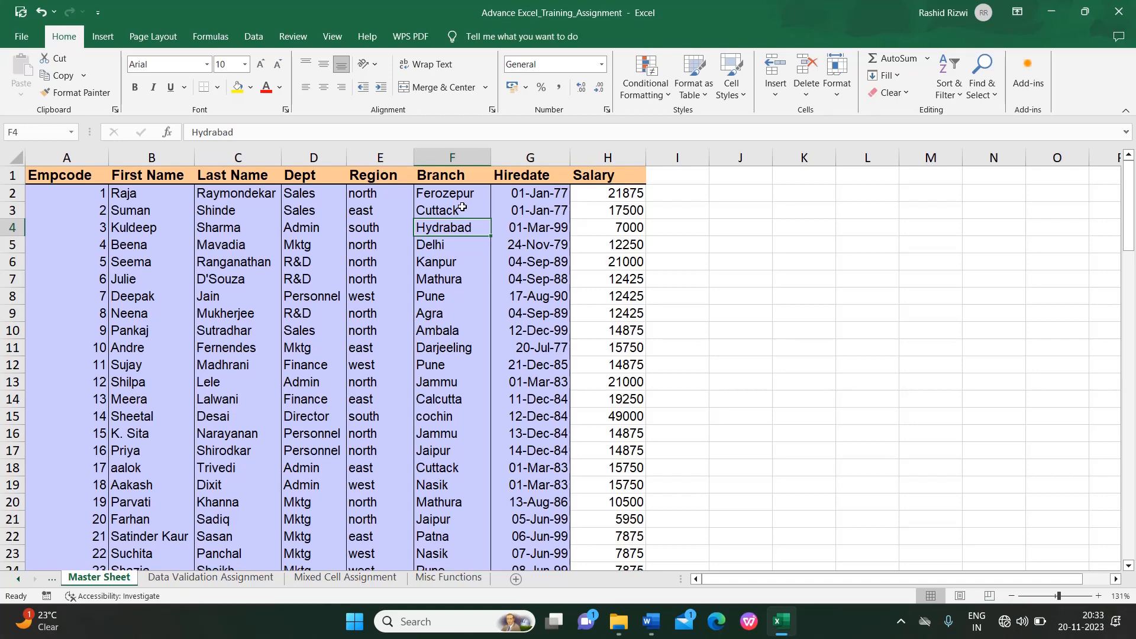
pyautogui.click(237, 227)
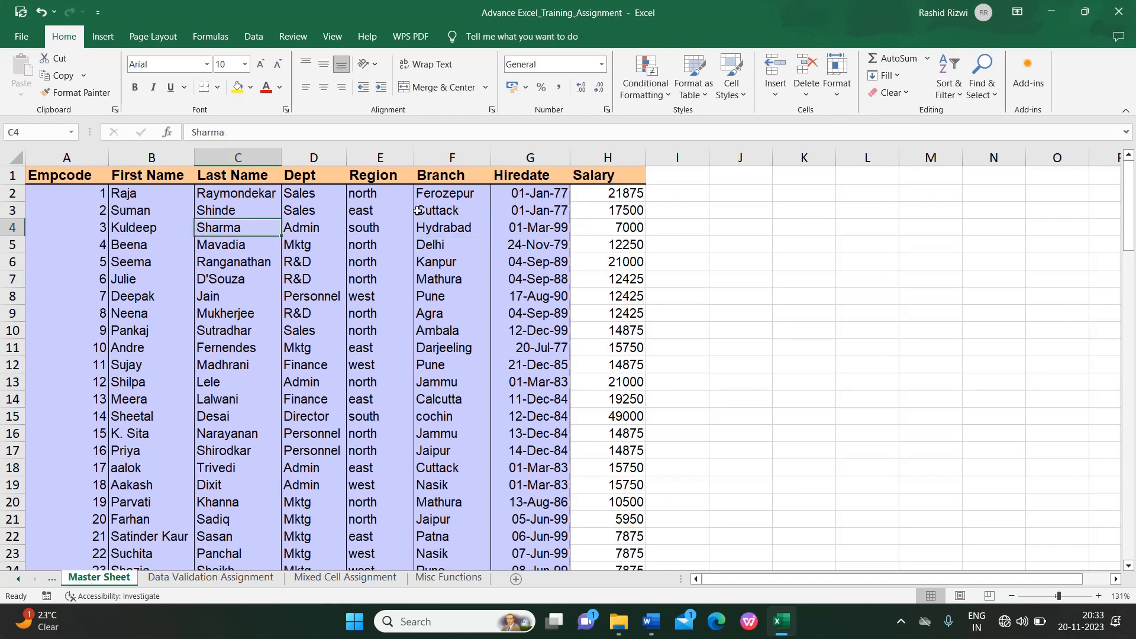
pyautogui.click(451, 210)
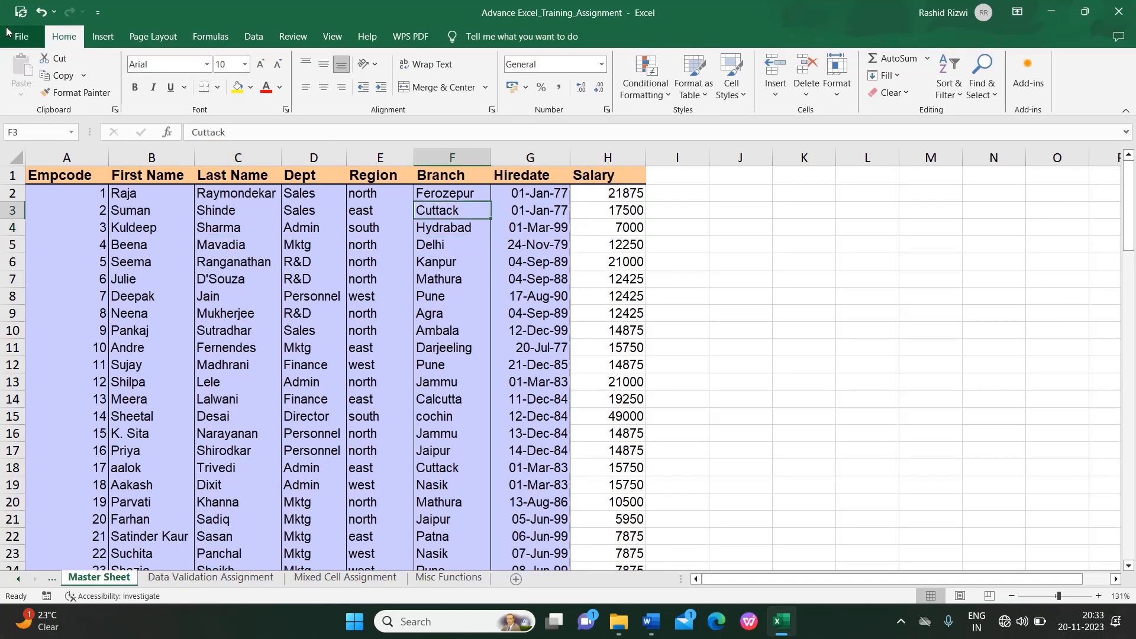
# Step: Reach the Save As dialog via File > Save As > Browse, dismissing the OneDrive error
pyautogui.click(19, 36)
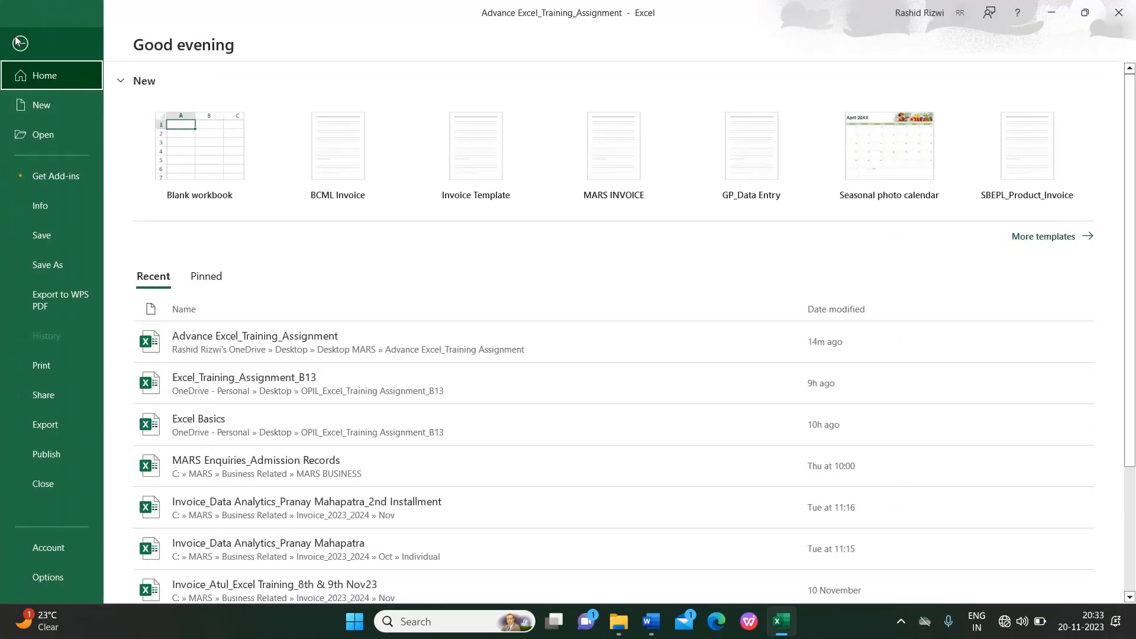
pyautogui.click(48, 266)
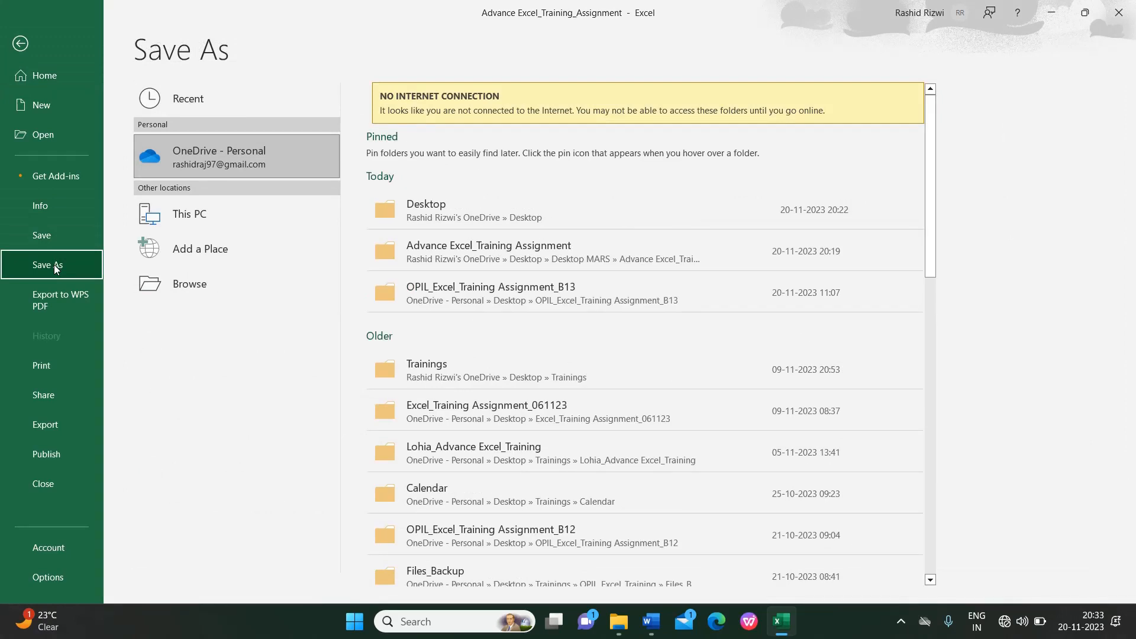
pyautogui.click(425, 209)
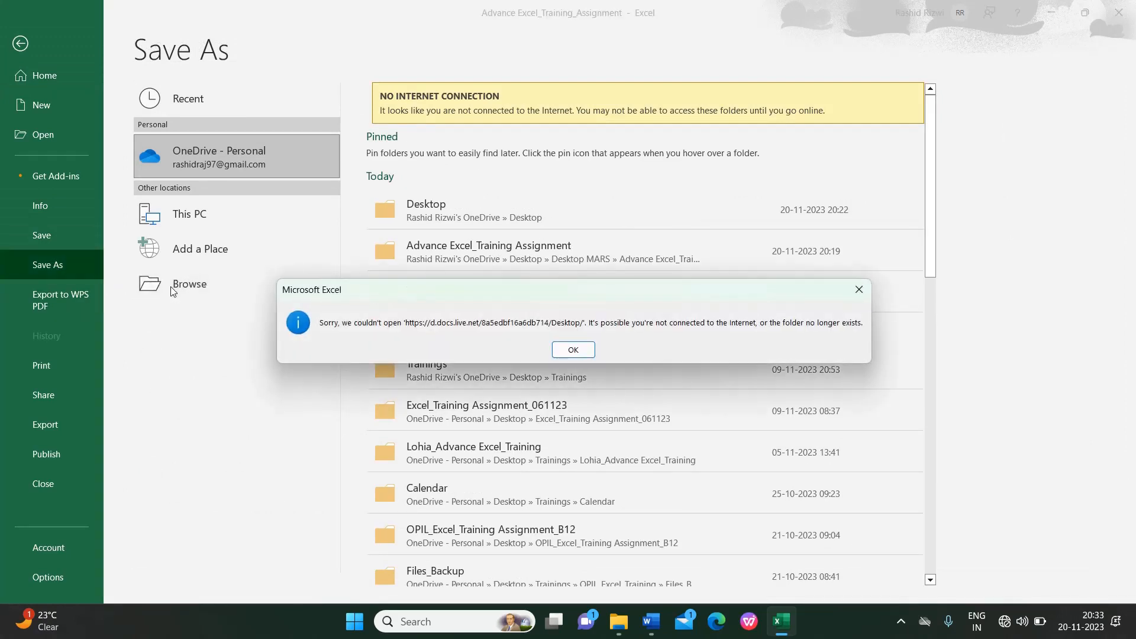
pyautogui.click(572, 349)
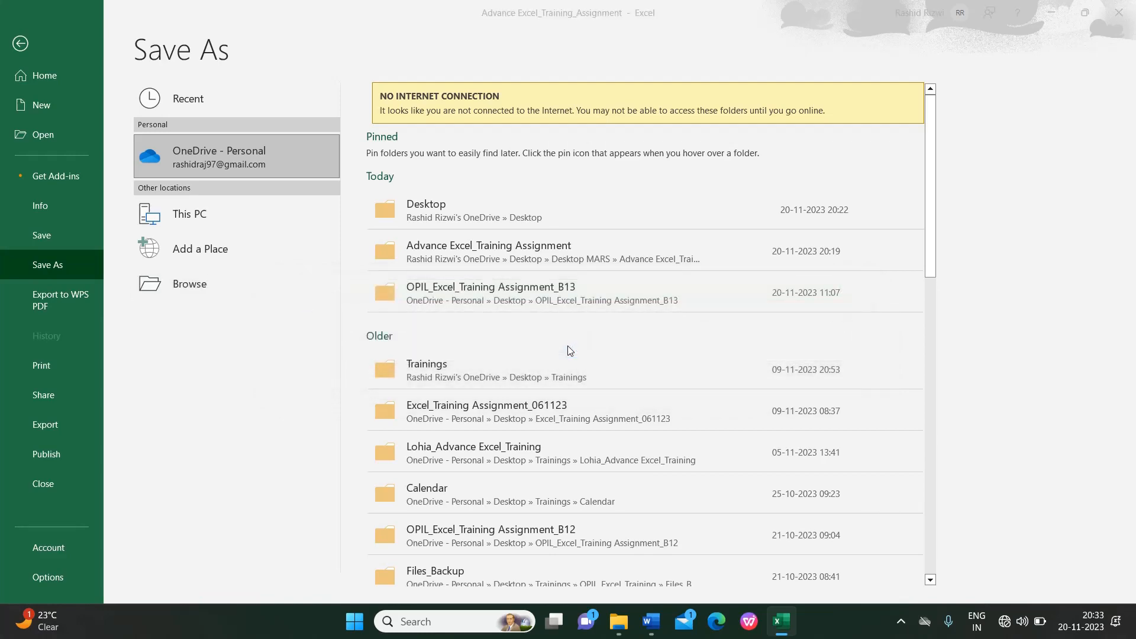
pyautogui.click(189, 283)
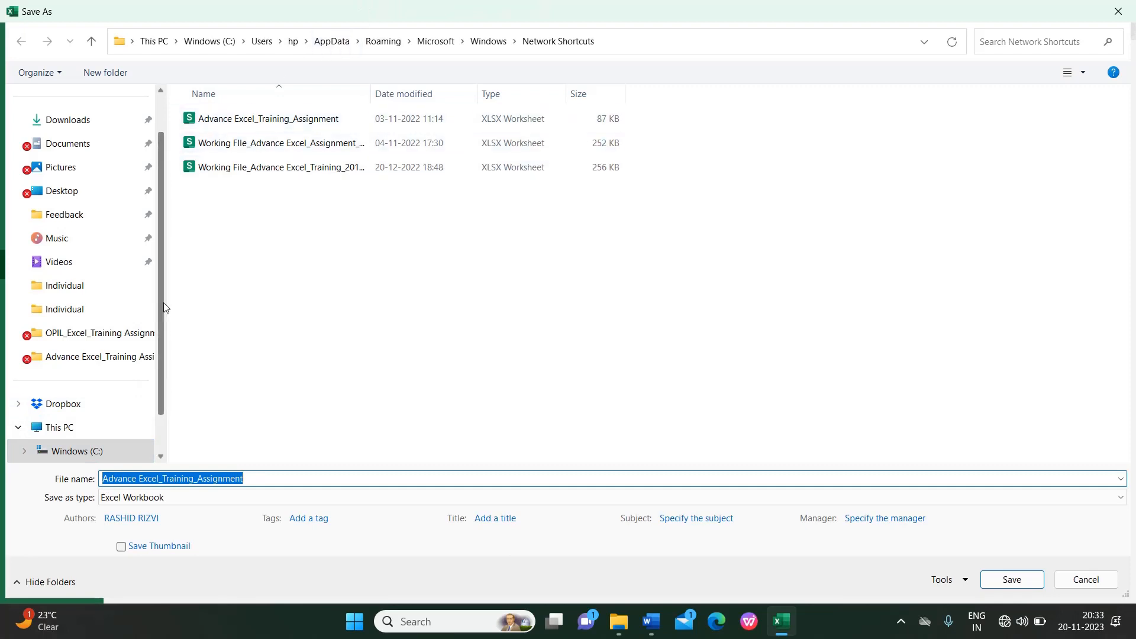
pyautogui.moveTo(62, 191)
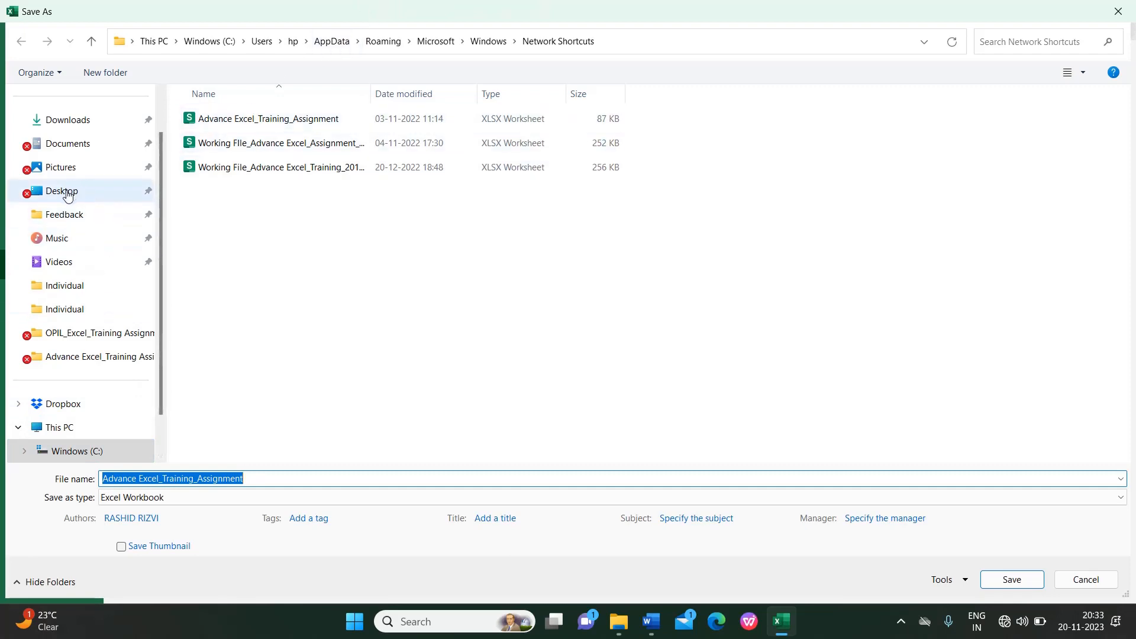
# Step: Save the workbook to the Desktop as an Excel Binary Workbook (.xlsb)
pyautogui.click(61, 190)
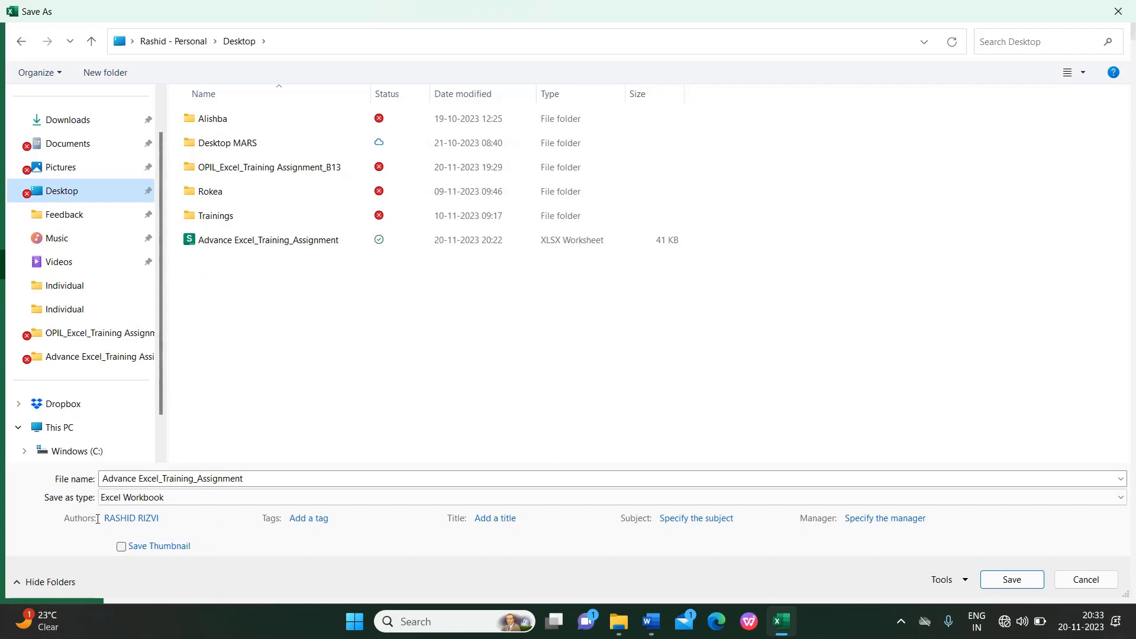
pyautogui.click(1120, 497)
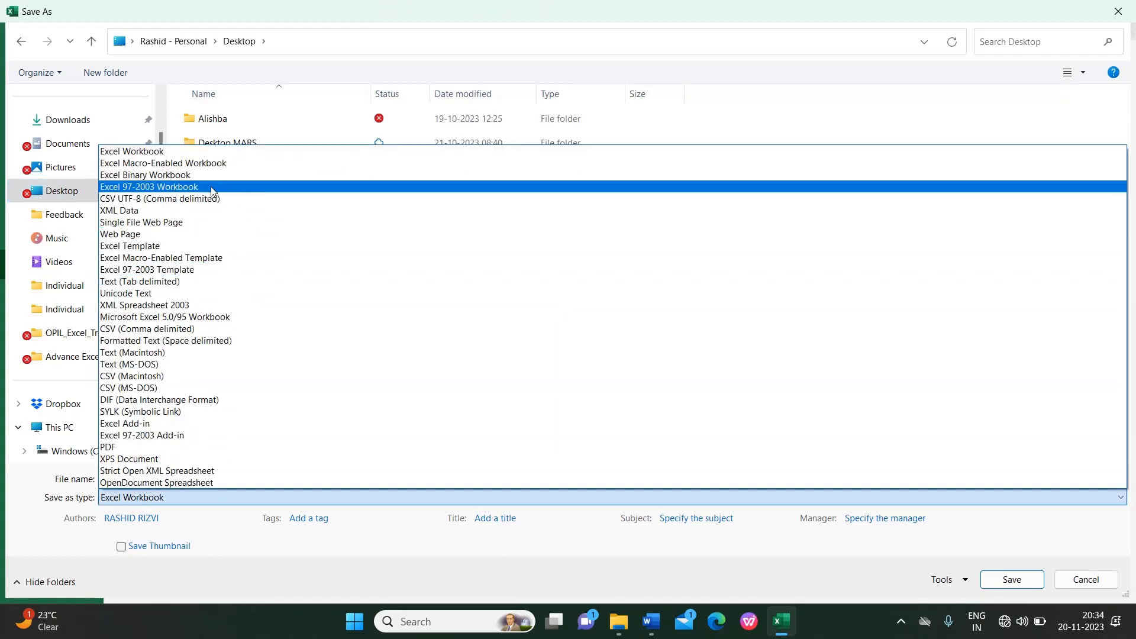
pyautogui.click(145, 175)
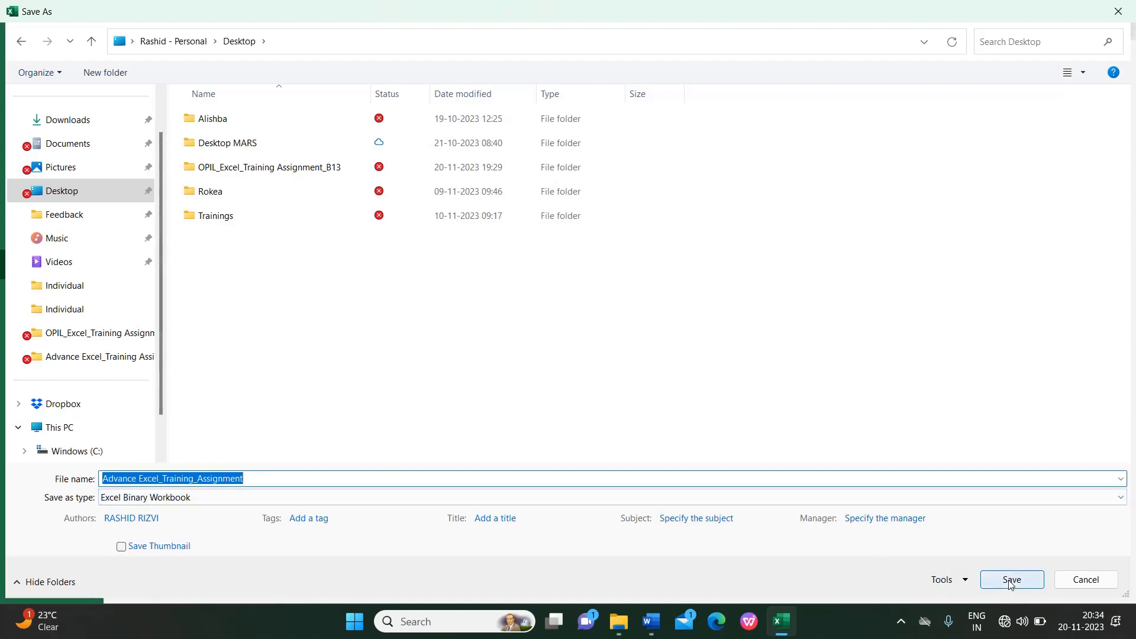
pyautogui.click(1011, 579)
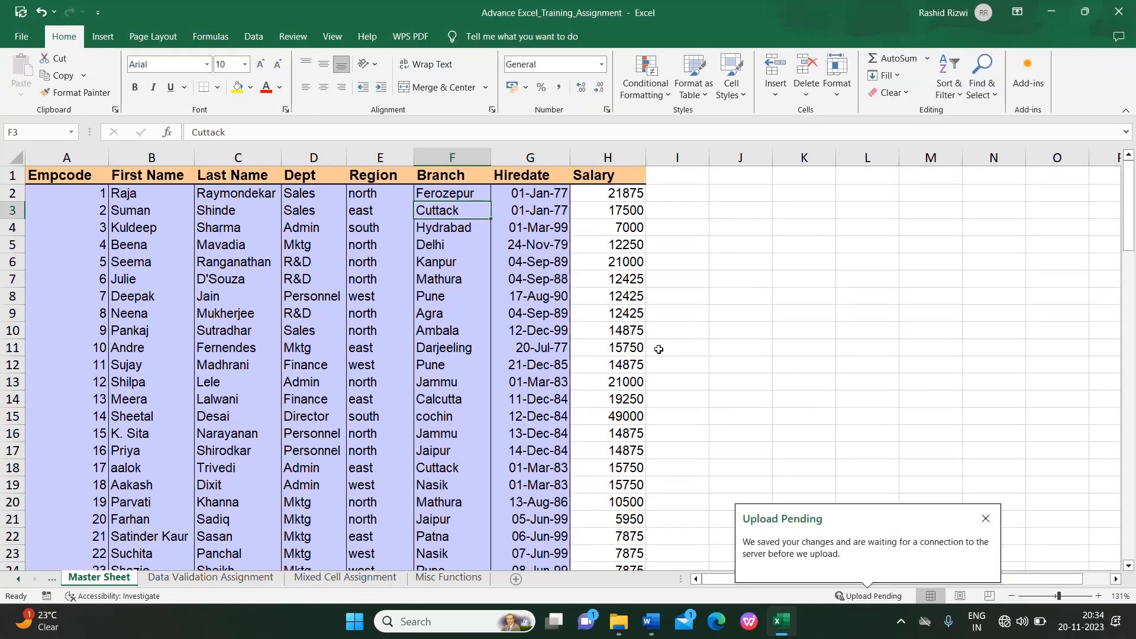
# Step: Close the saved workbook and exit Excel to the desktop
pyautogui.click(676, 347)
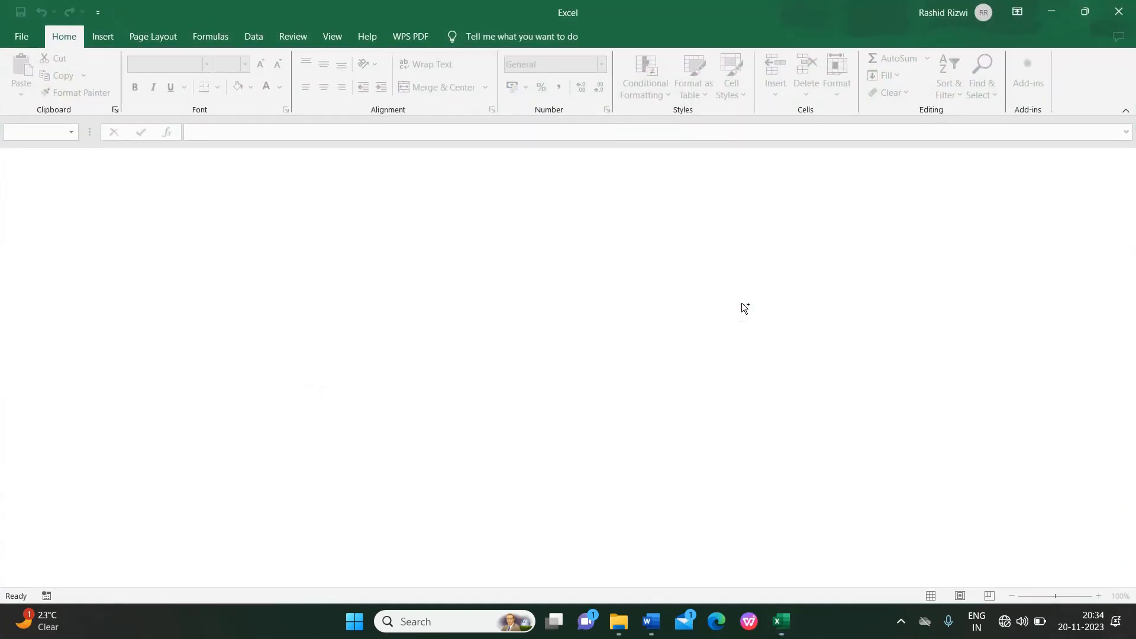
pyautogui.click(1050, 11)
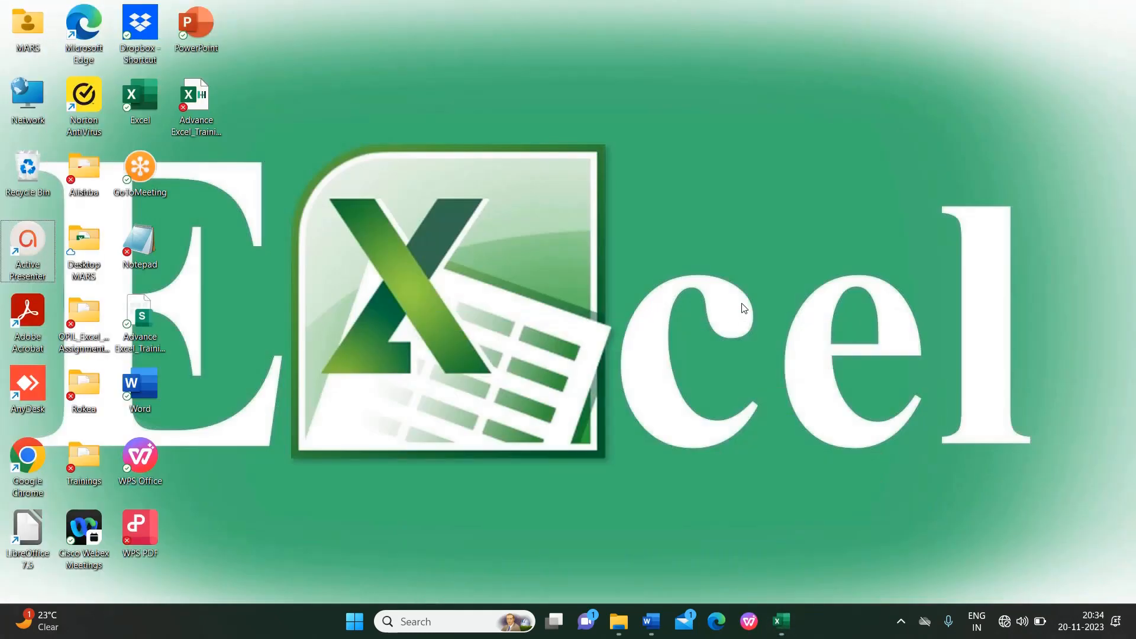